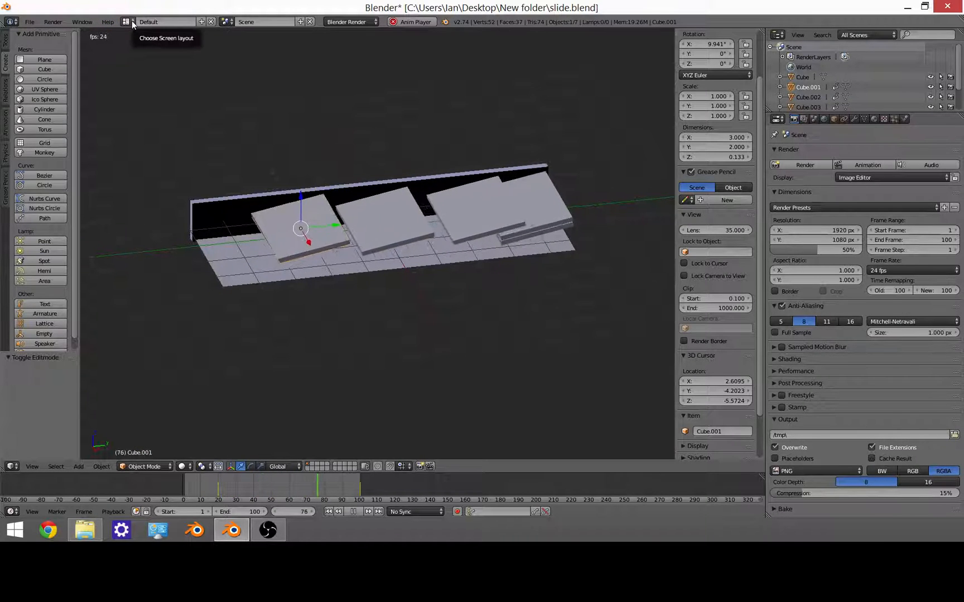
Switch Blender's screen layout to UV Editing.
{"action": "left_click", "coordinate": [127, 22]}
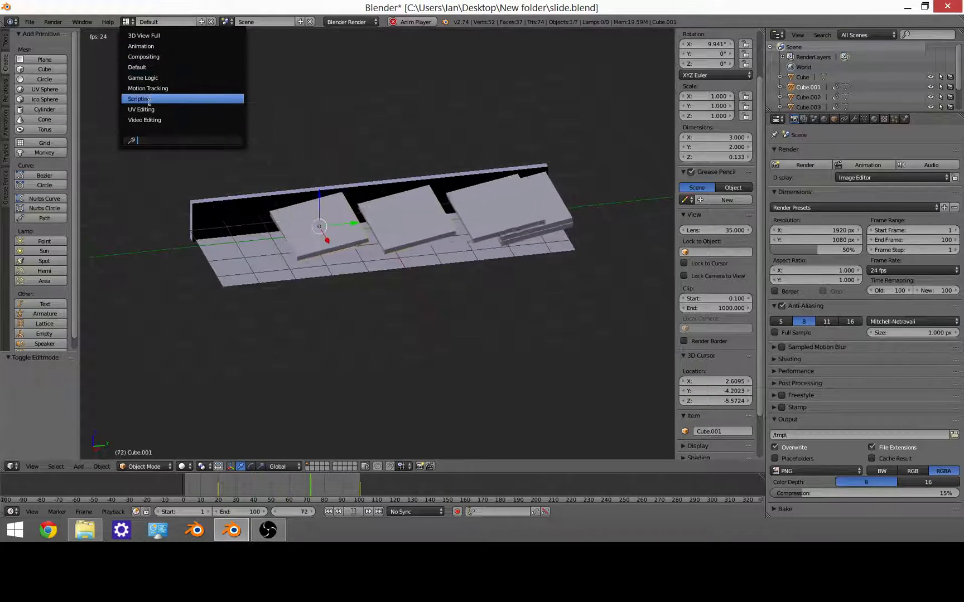
{"action": "left_click", "coordinate": [141, 109]}
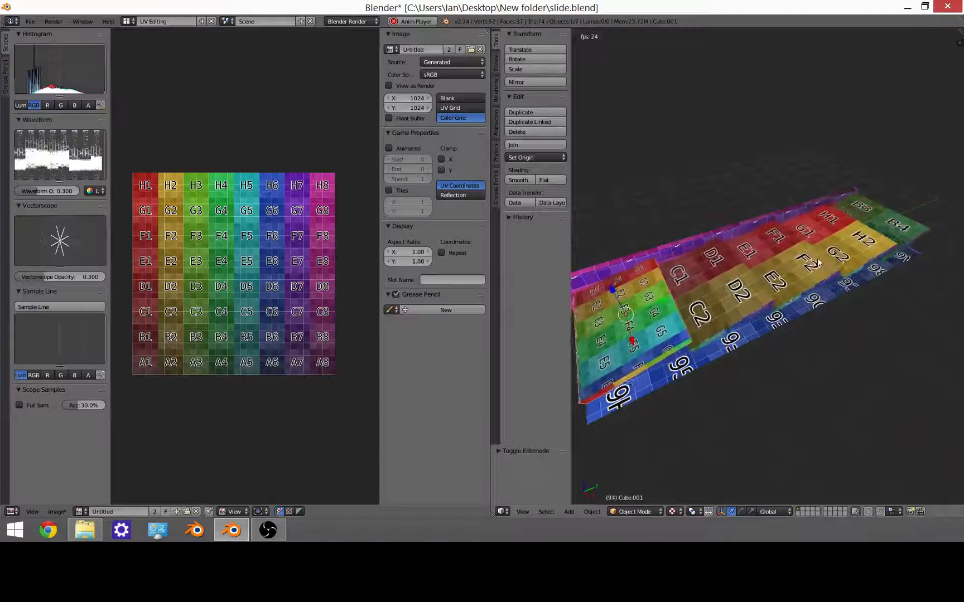
Orbit the 3D view around the slide mesh before editing it.
{"action": "left_click_drag", "start_coordinate": [818, 264], "coordinate": [897, 240]}
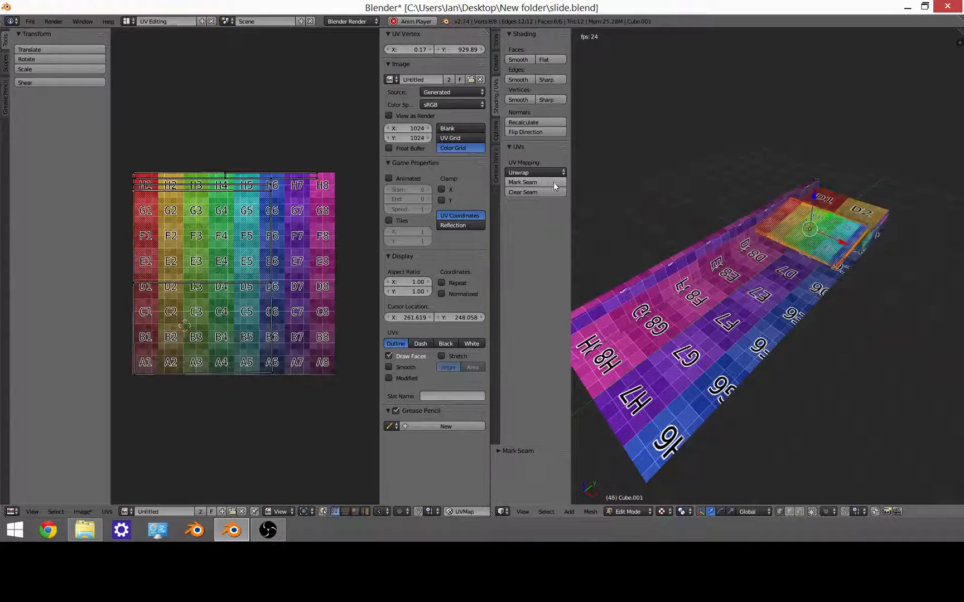
Unwrap the slide faces onto the colour grid via the UV Mapping menu's Unwrap.
{"action": "left_click", "coordinate": [532, 172]}
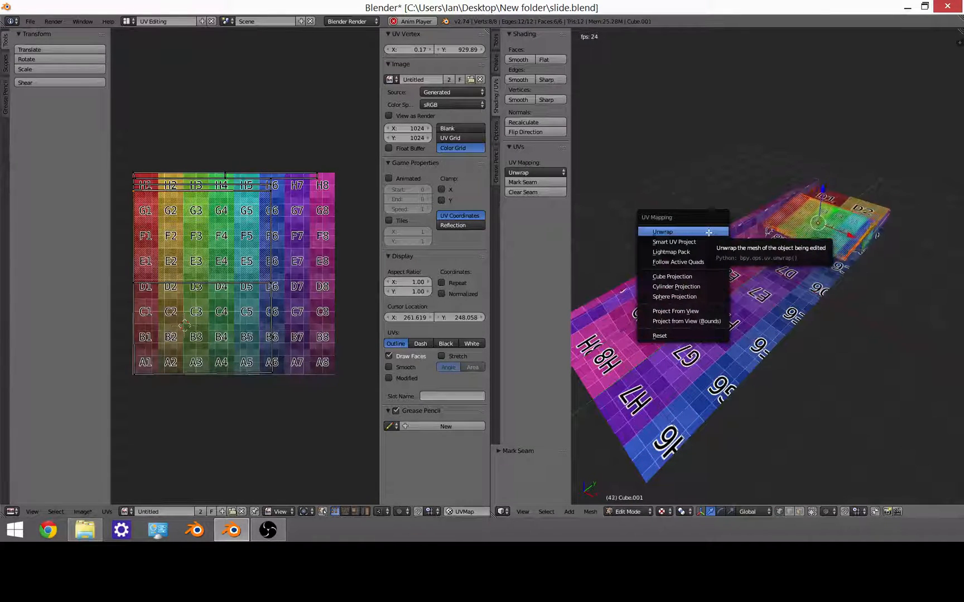
{"action": "left_click", "coordinate": [662, 232]}
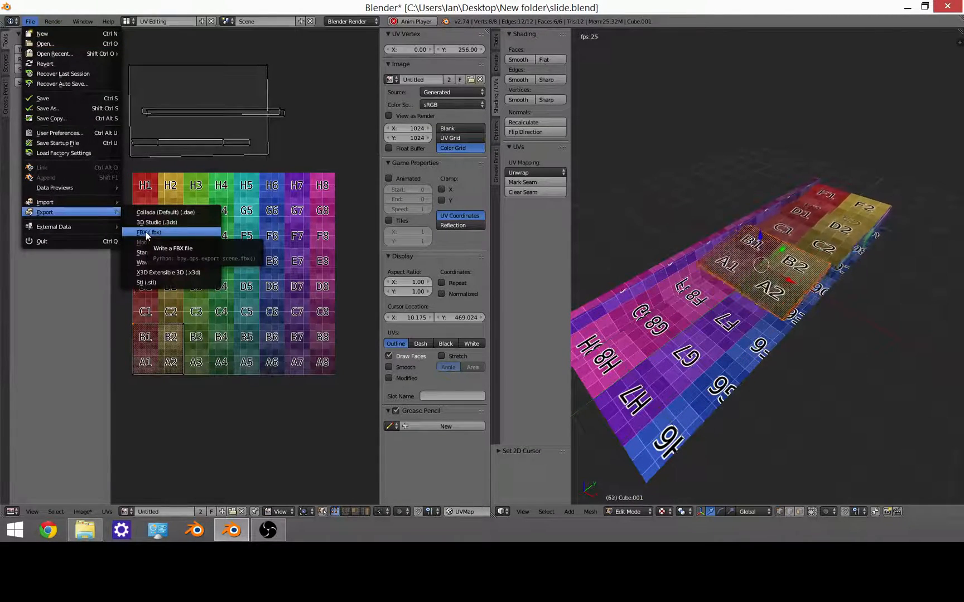
Start an FBX export of the scene, keeping the FBX 6.1 ASCII version.
{"action": "left_click", "coordinate": [148, 232]}
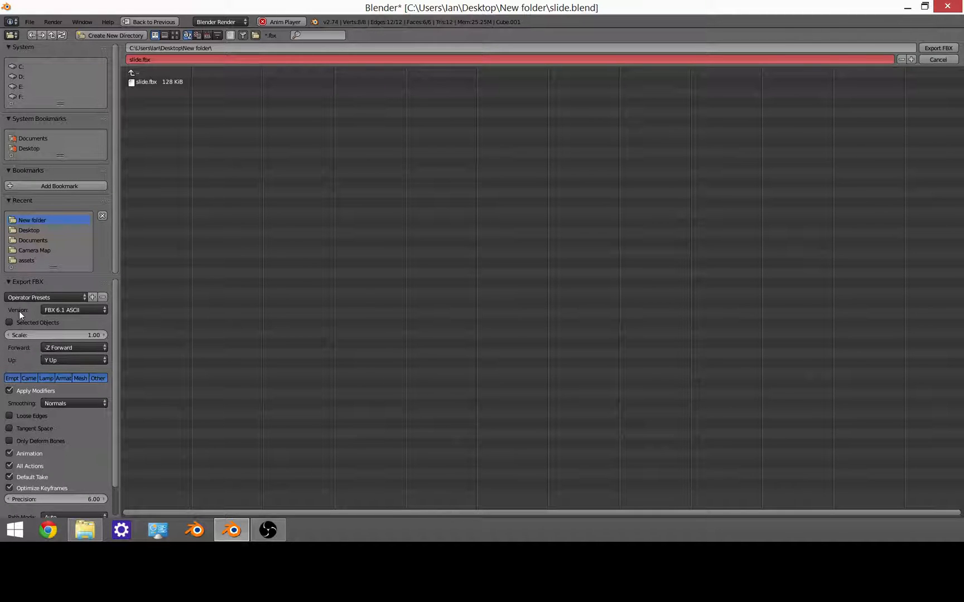
{"action": "left_click", "coordinate": [73, 311]}
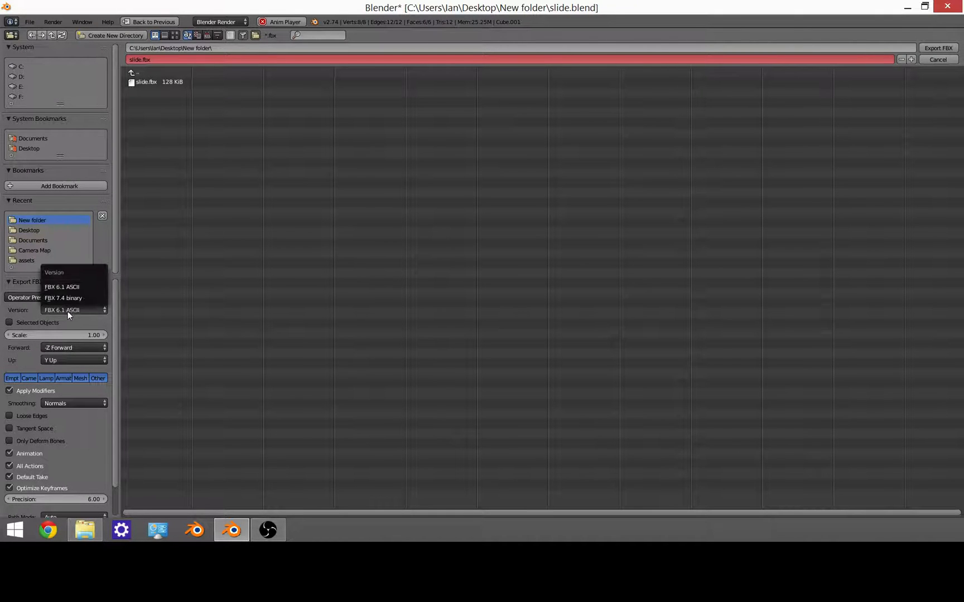
{"action": "left_click", "coordinate": [61, 308]}
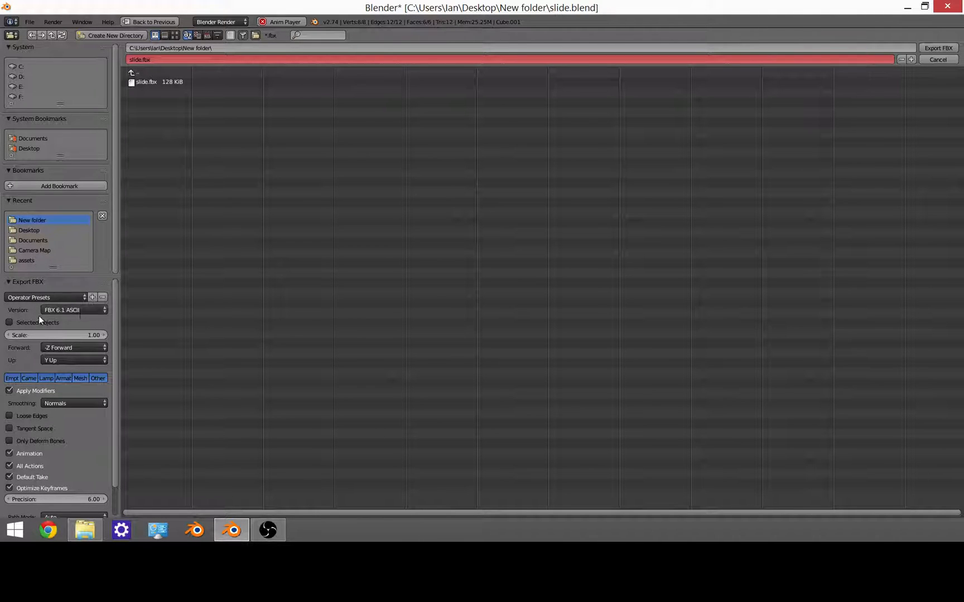
{"action": "mouse_move", "coordinate": [133, 300]}
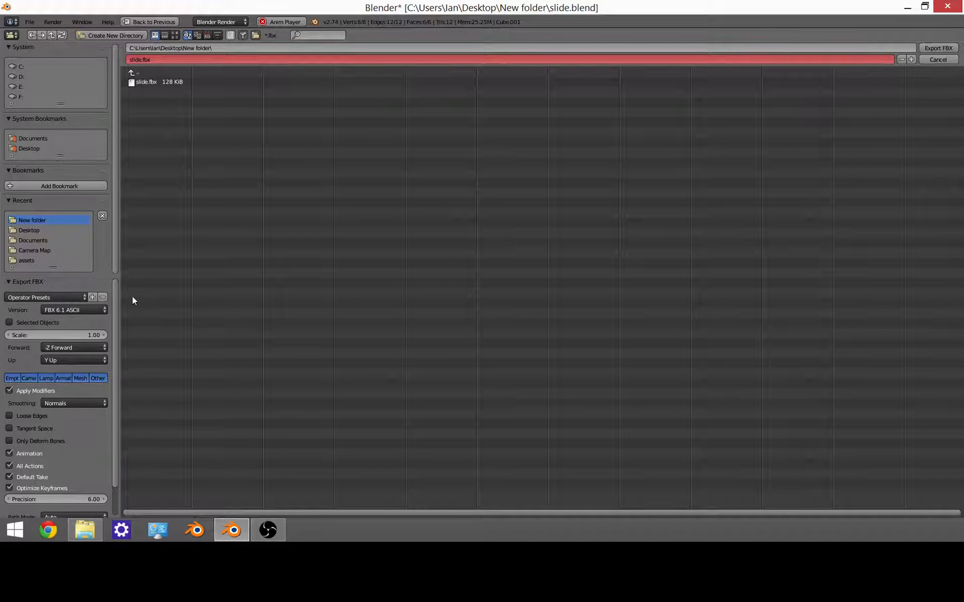
{"action": "mouse_move", "coordinate": [262, 84]}
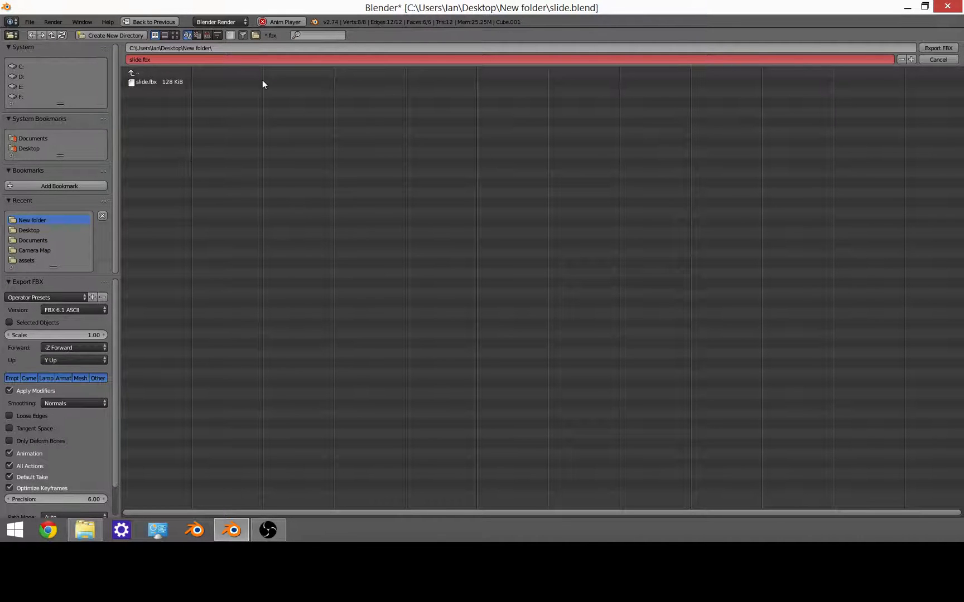
{"action": "mouse_move", "coordinate": [516, 190]}
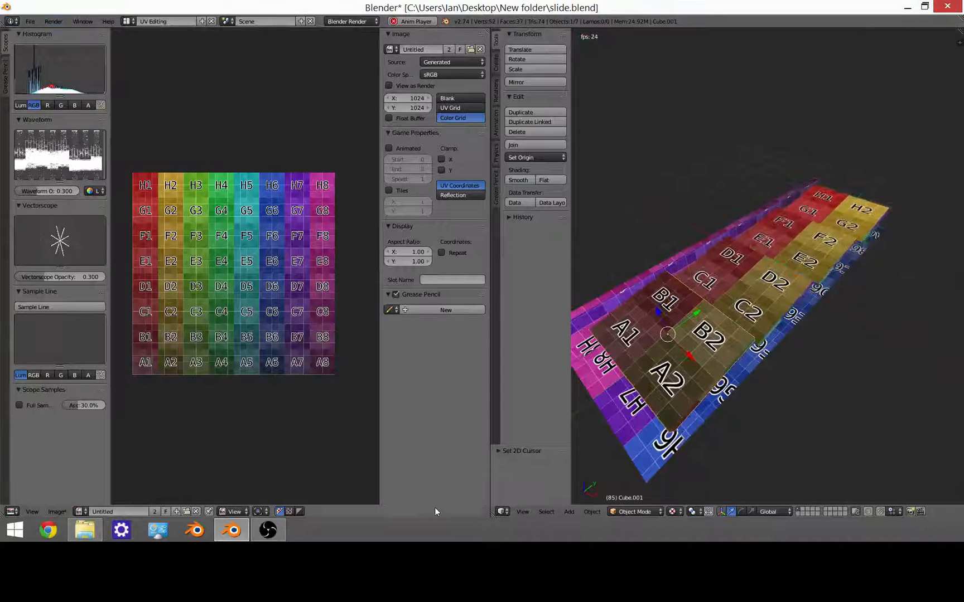
Restore the Default layout and bring the TouchDesigner project to the front.
{"action": "left_click", "coordinate": [129, 22]}
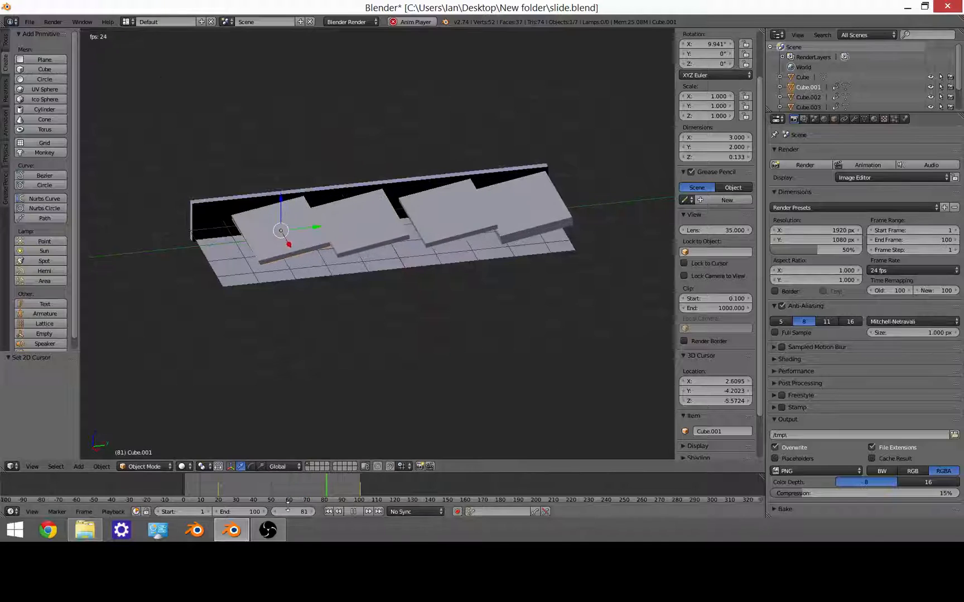
{"action": "left_click", "coordinate": [304, 528]}
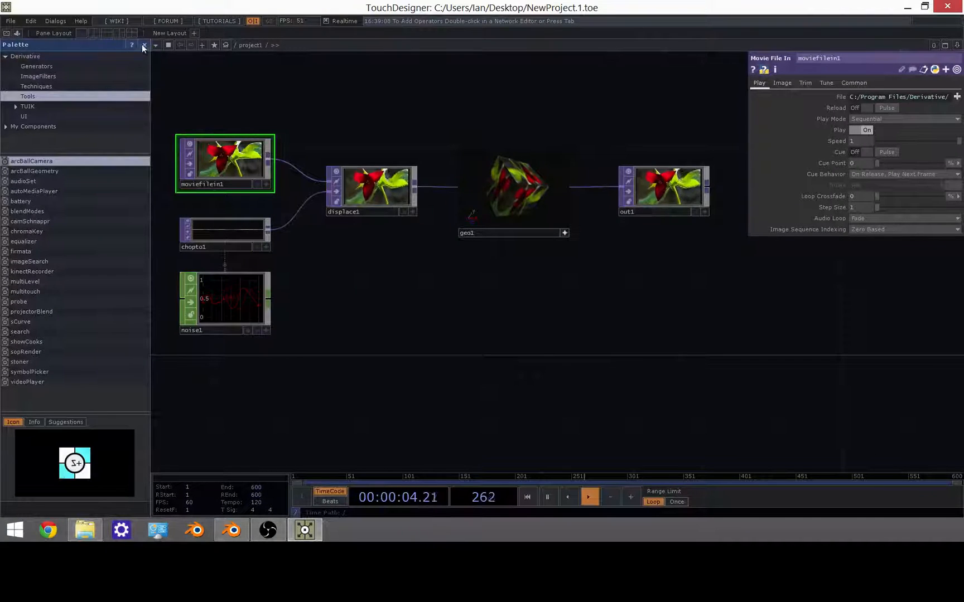
Close the palette and start a File > Import File from the emptied network.
{"action": "left_click", "coordinate": [143, 45]}
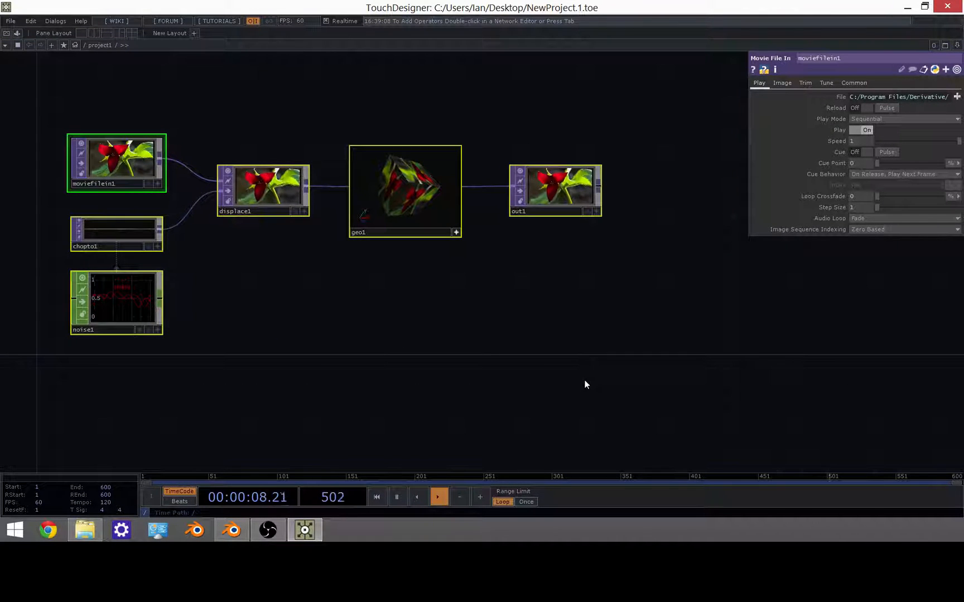
{"action": "left_click", "coordinate": [10, 20]}
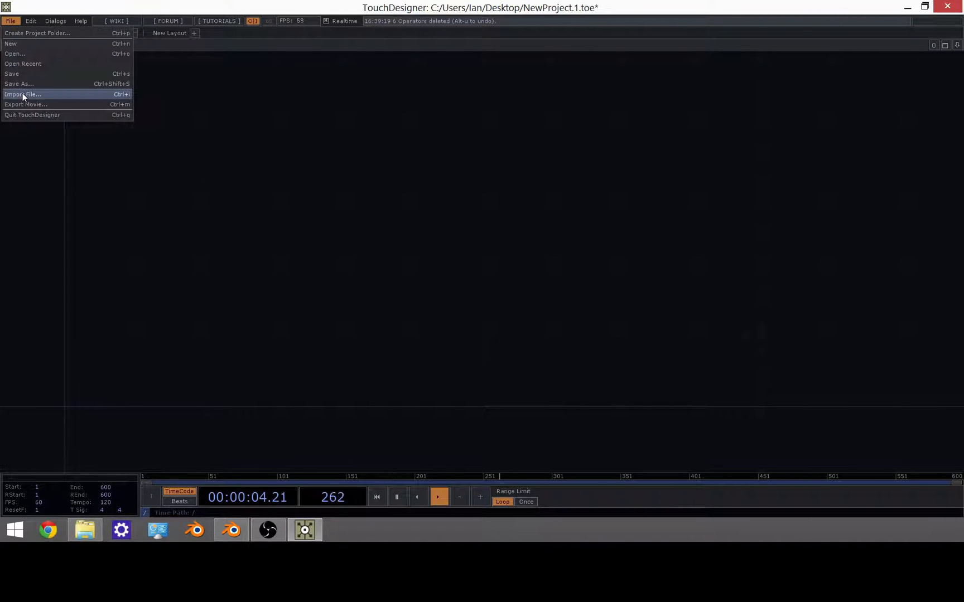
{"action": "left_click", "coordinate": [22, 94]}
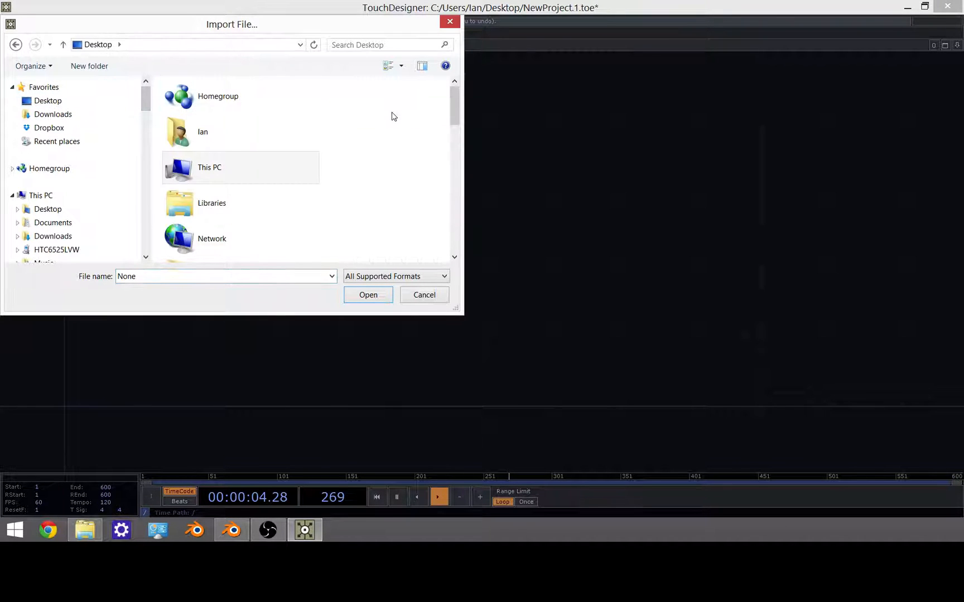
Choose slide.fbx from the New folder as the file to import.
{"action": "scroll", "scroll_direction": "down", "scroll_amount": 3}
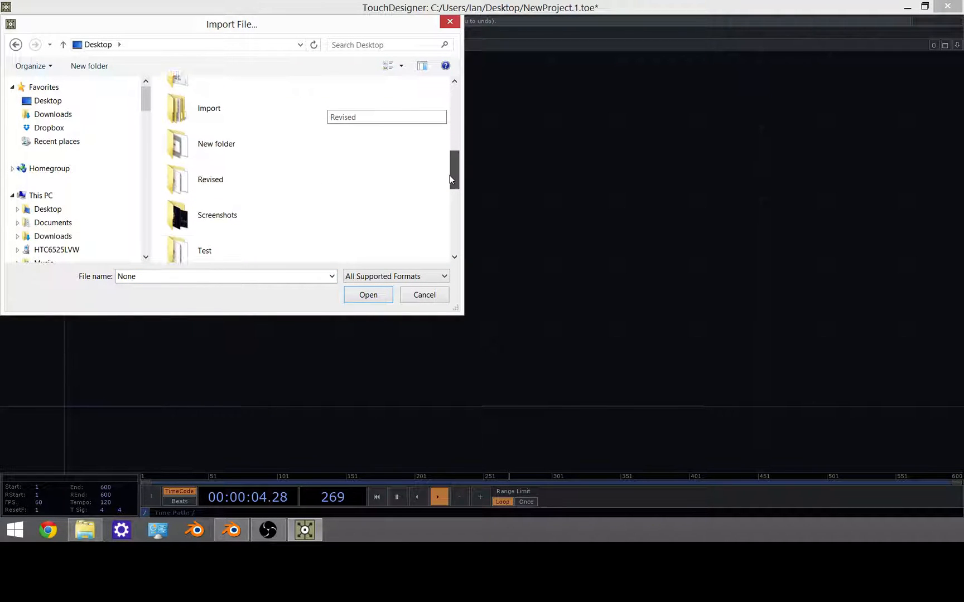
{"action": "double_click", "coordinate": [215, 143]}
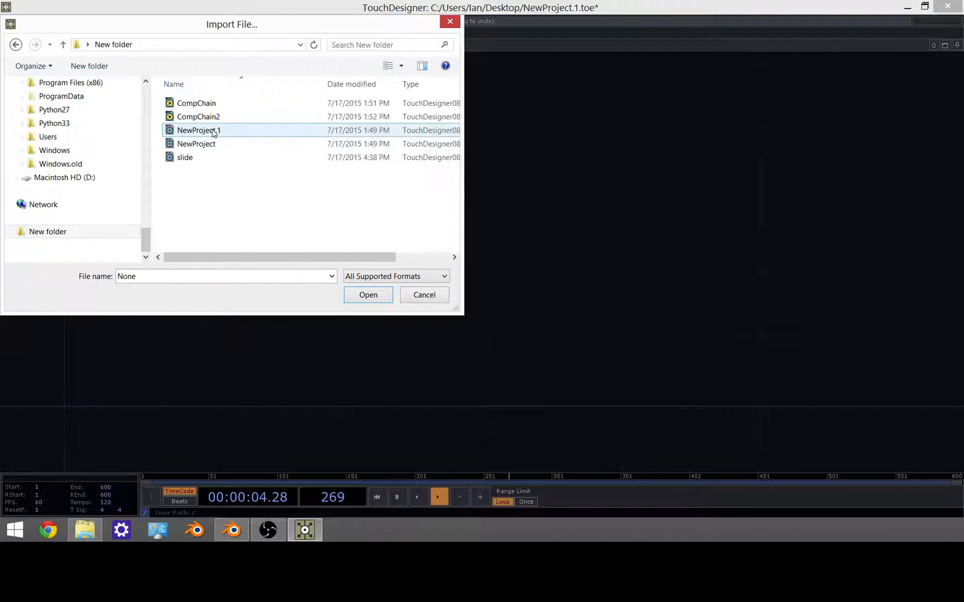
{"action": "left_click", "coordinate": [184, 158]}
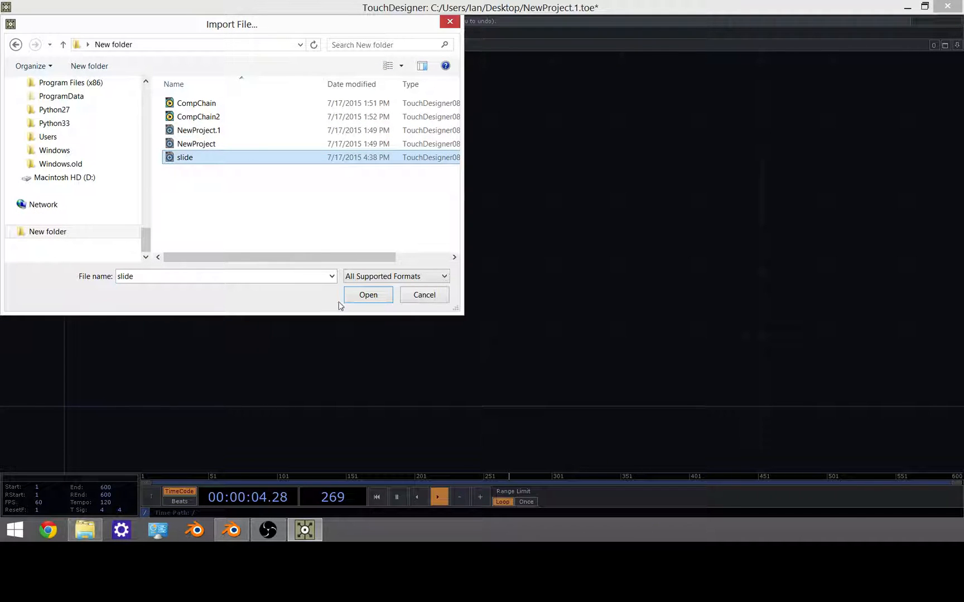
{"action": "left_click", "coordinate": [369, 295]}
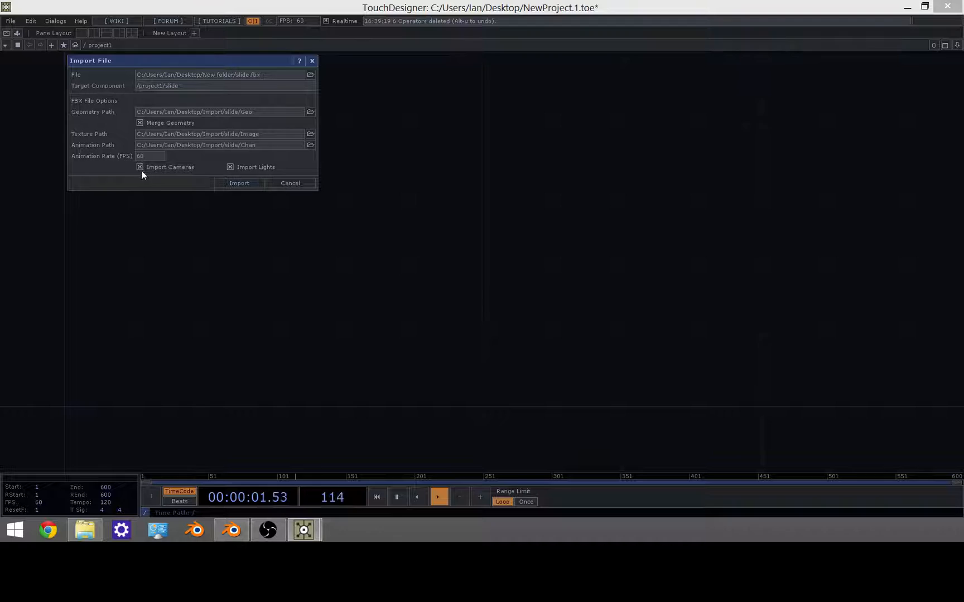
Import slide.fbx into /project1/slide with the default FBX options.
{"action": "left_click", "coordinate": [239, 183]}
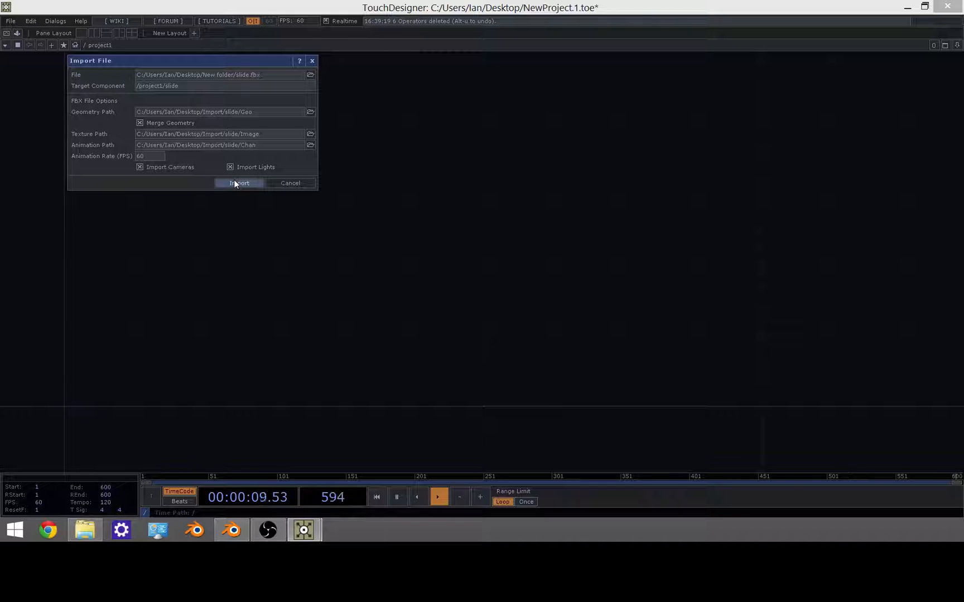
{"action": "left_click", "coordinate": [238, 183]}
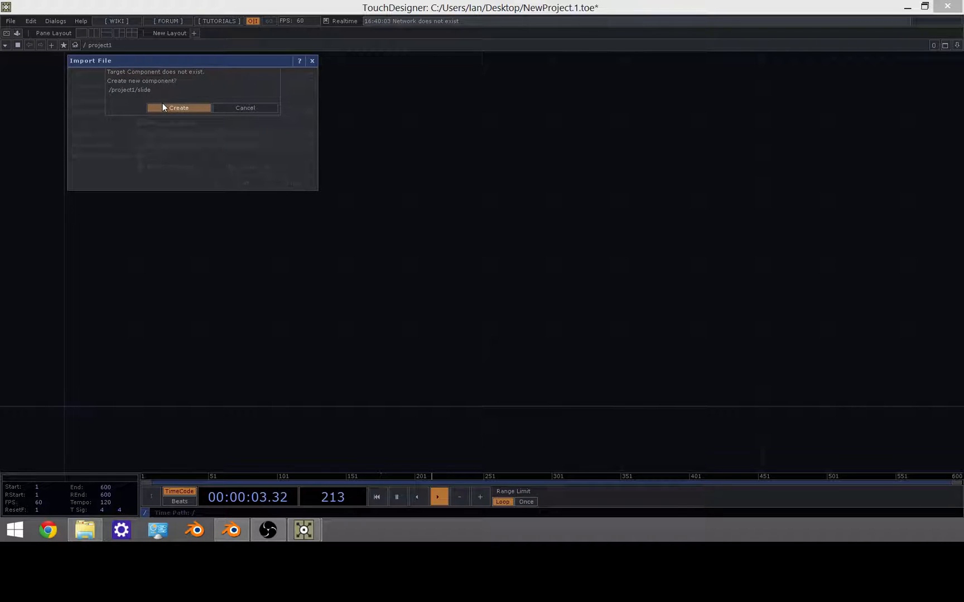
Create the missing /project1/slide component so the FBX import proceeds.
{"action": "left_click", "coordinate": [179, 107]}
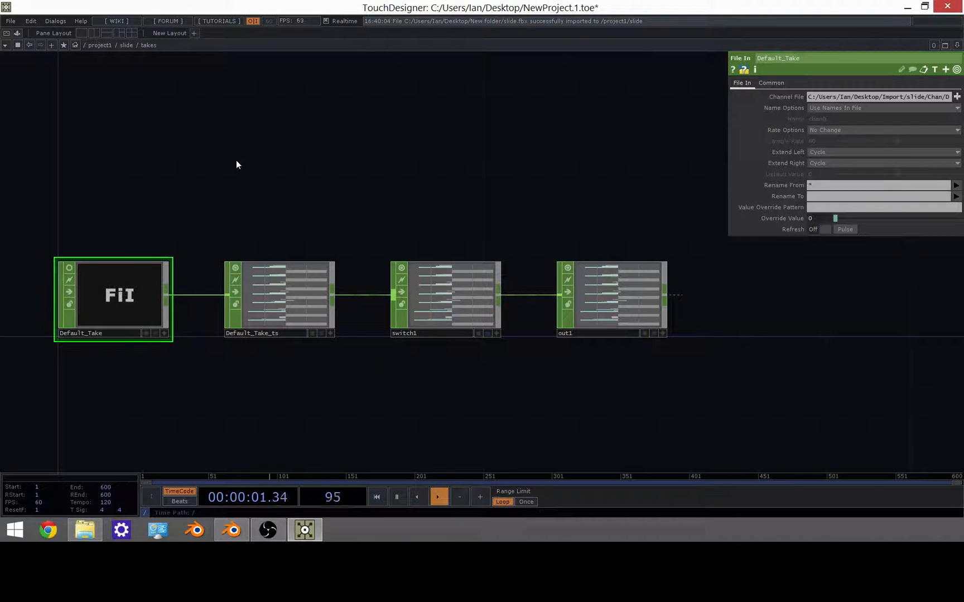
Inspect the Default_Take_ts time slice and neighbouring CHOP in the takes network.
{"action": "left_click", "coordinate": [279, 298]}
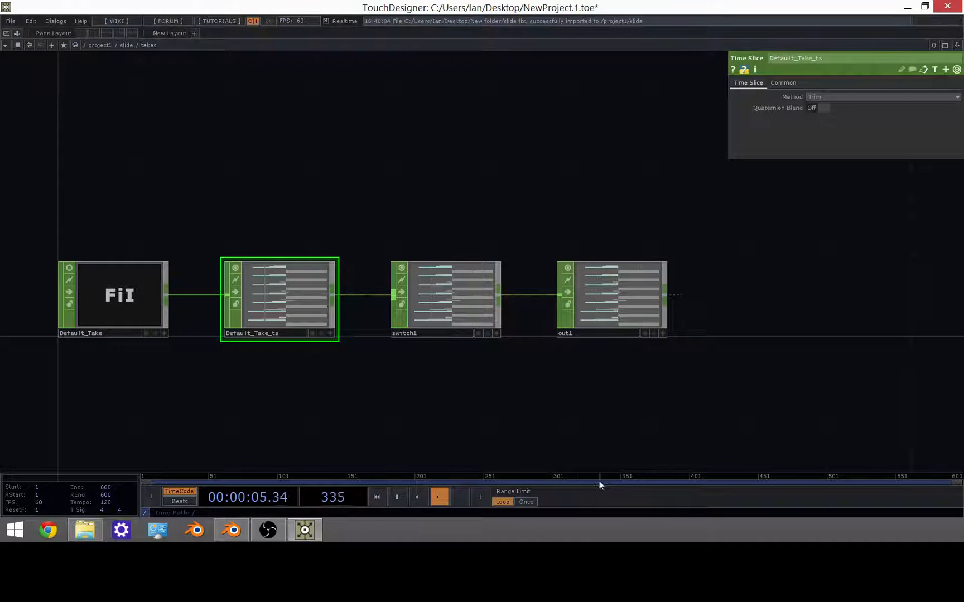
{"action": "left_click", "coordinate": [610, 298]}
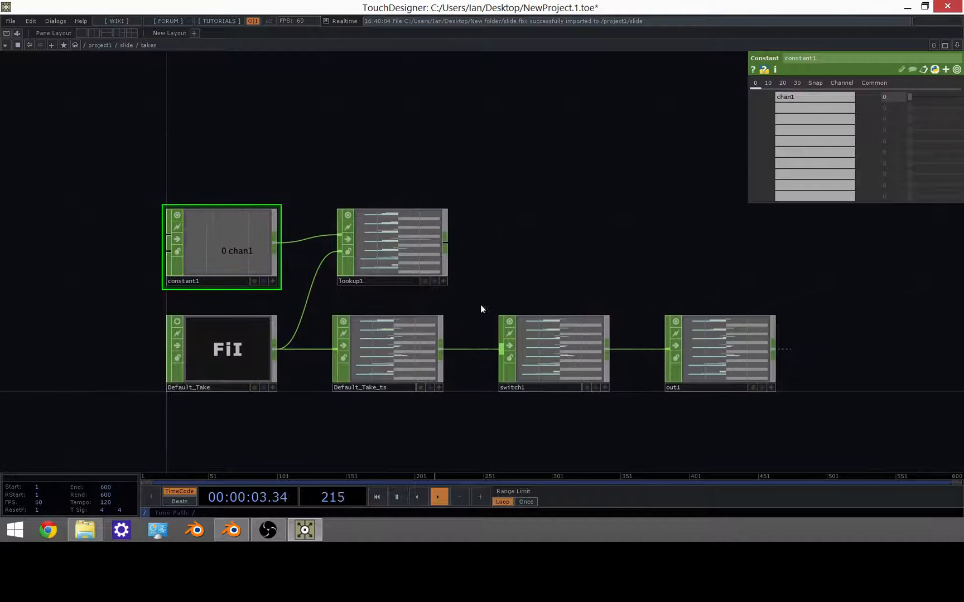
Bring up the operator menu in the takes network to add the Constant and Lookup CHOPs.
{"action": "right_click", "coordinate": [471, 349]}
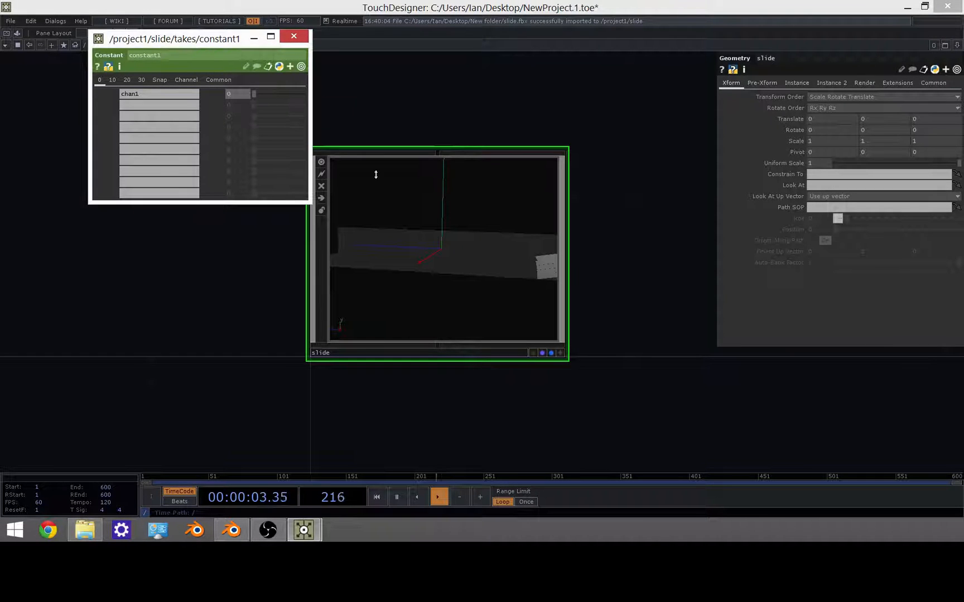
Bring up the operator creation list on component types beside the slide geometry.
{"action": "left_click", "coordinate": [294, 37]}
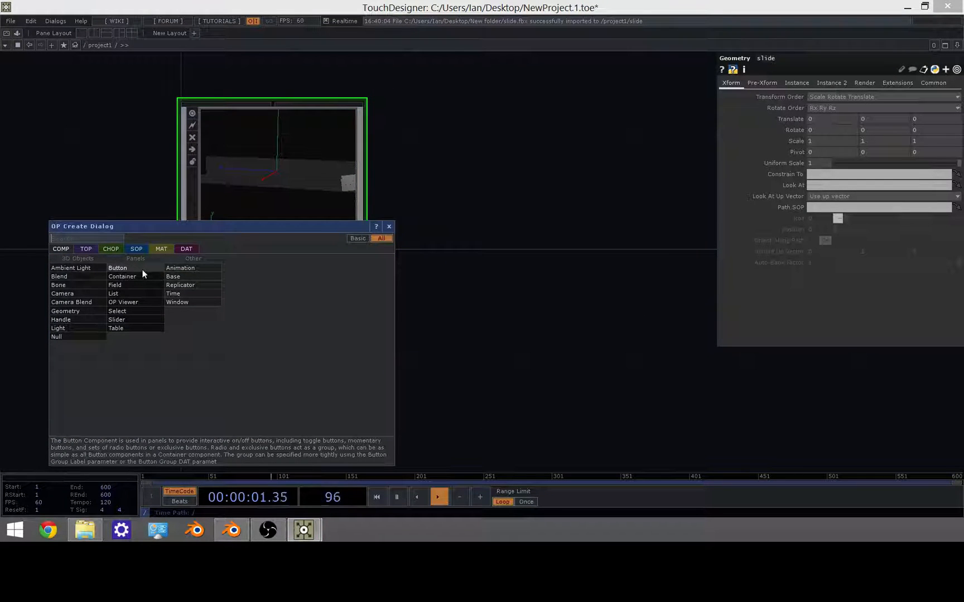
Add button1 and wire it through lag1 and math1 into null1.
{"action": "left_click", "coordinate": [117, 268]}
{"action": "type", "text": "ma"}
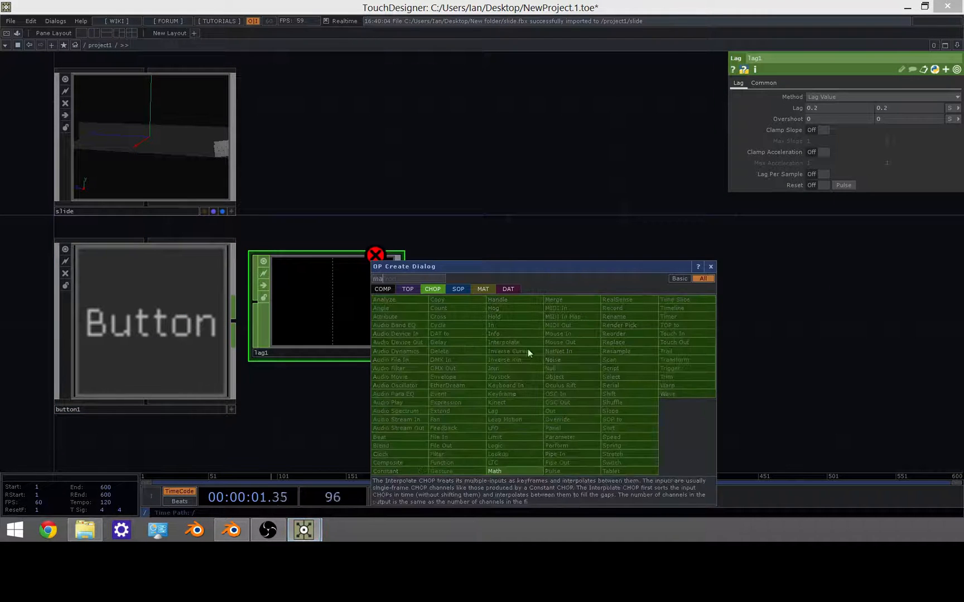
{"action": "left_click", "coordinate": [494, 470]}
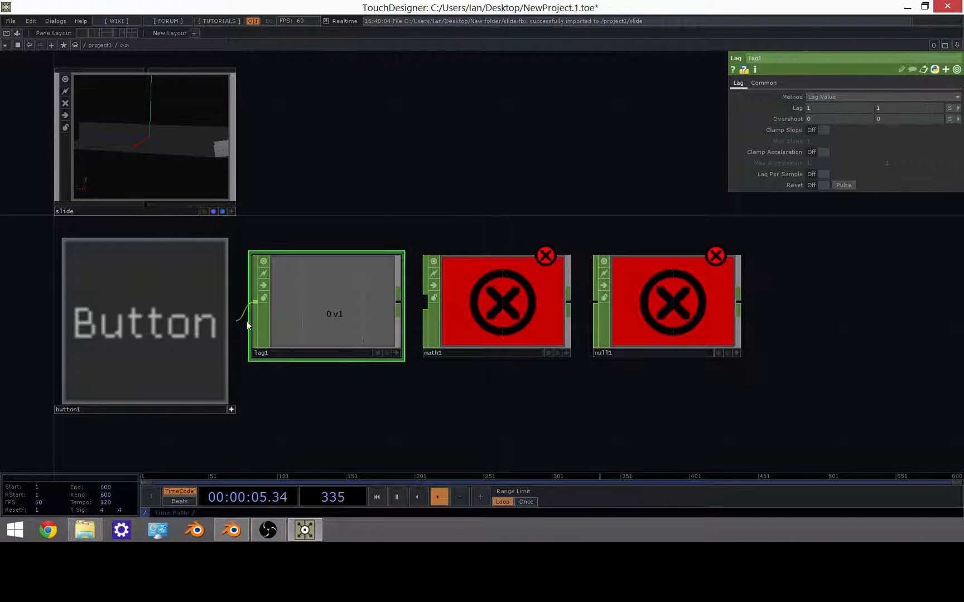
{"action": "left_click", "coordinate": [144, 322]}
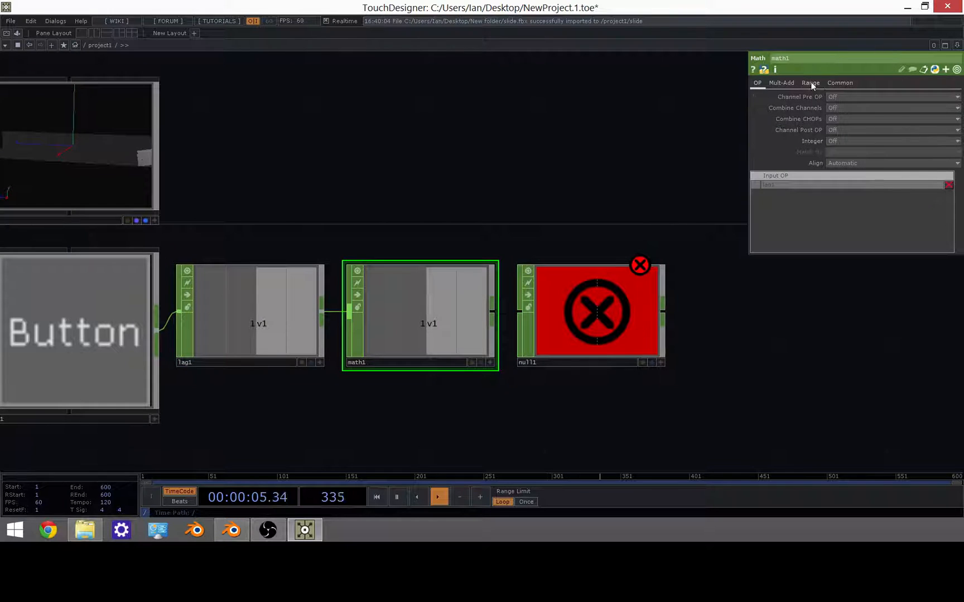
Set math1's To Range upper value to .99 so 0–1 remaps to 0–0.99.
{"action": "left_click", "coordinate": [810, 82]}
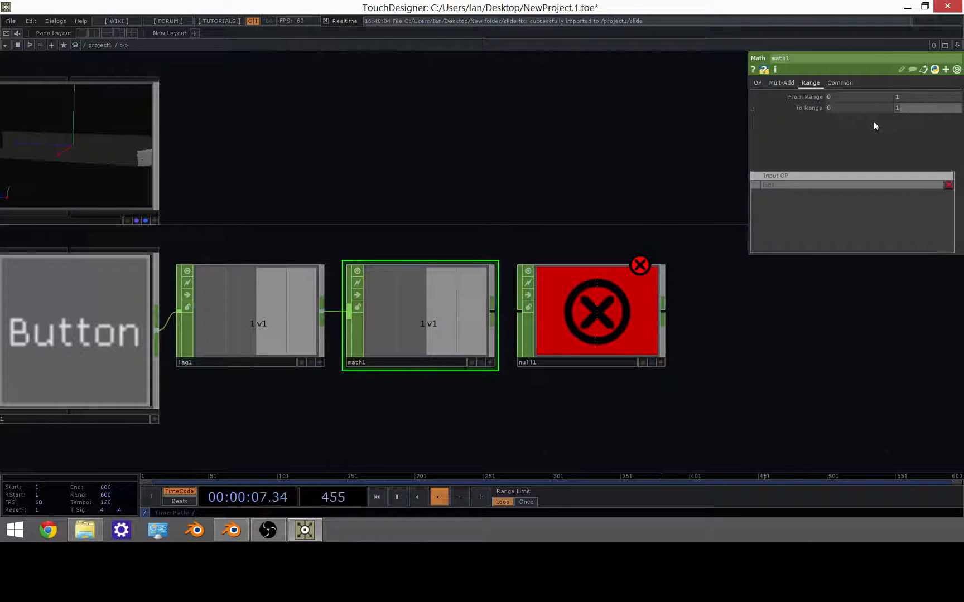
{"action": "type", "text": ".99"}
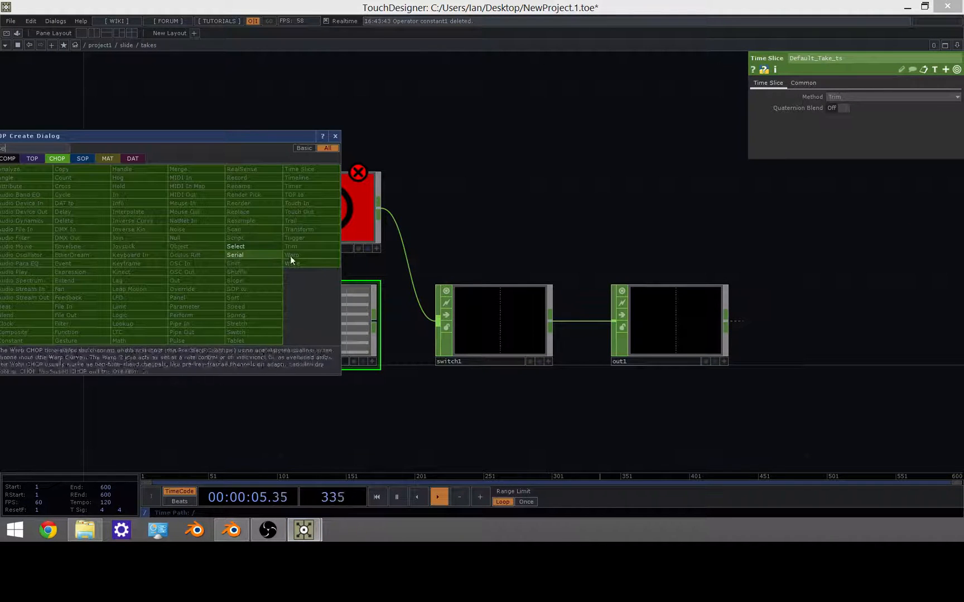
Add a Select CHOP in the takes network that pulls in null1's channel.
{"action": "left_click", "coordinate": [234, 246]}
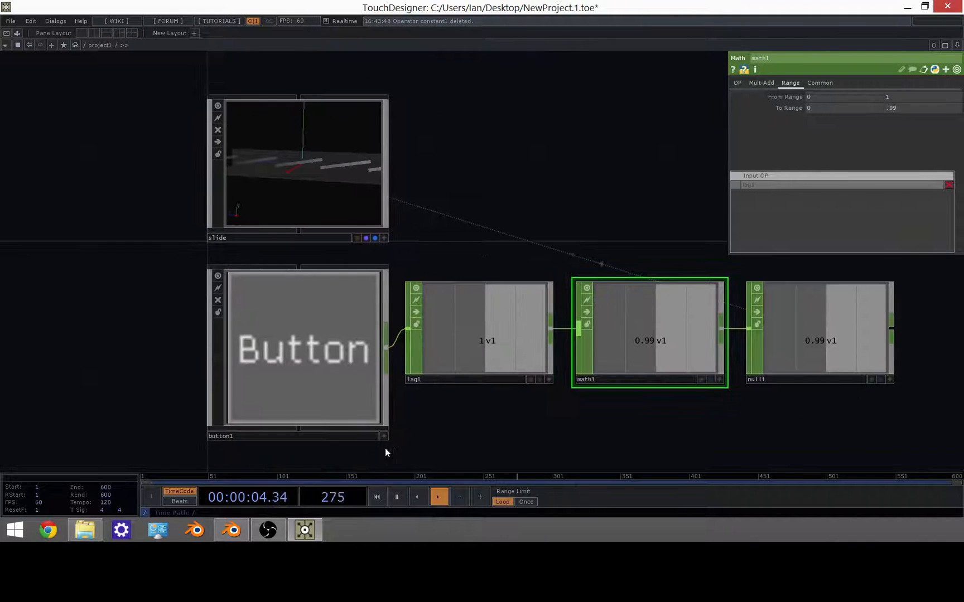
Toggle button1 twice so its value eases through lag1 and math1 into null1.
{"action": "left_click", "coordinate": [297, 347]}
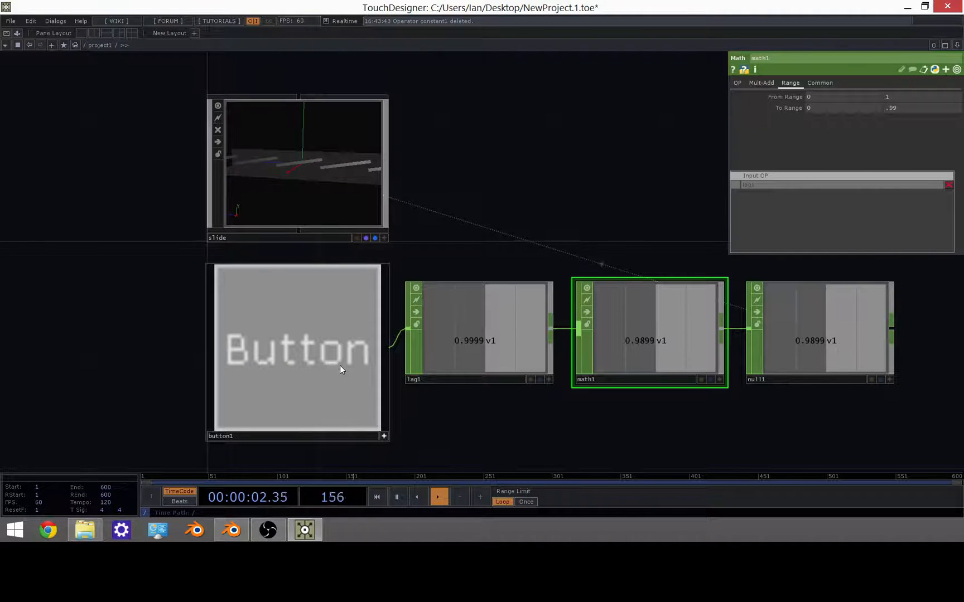
{"action": "left_click", "coordinate": [296, 163]}
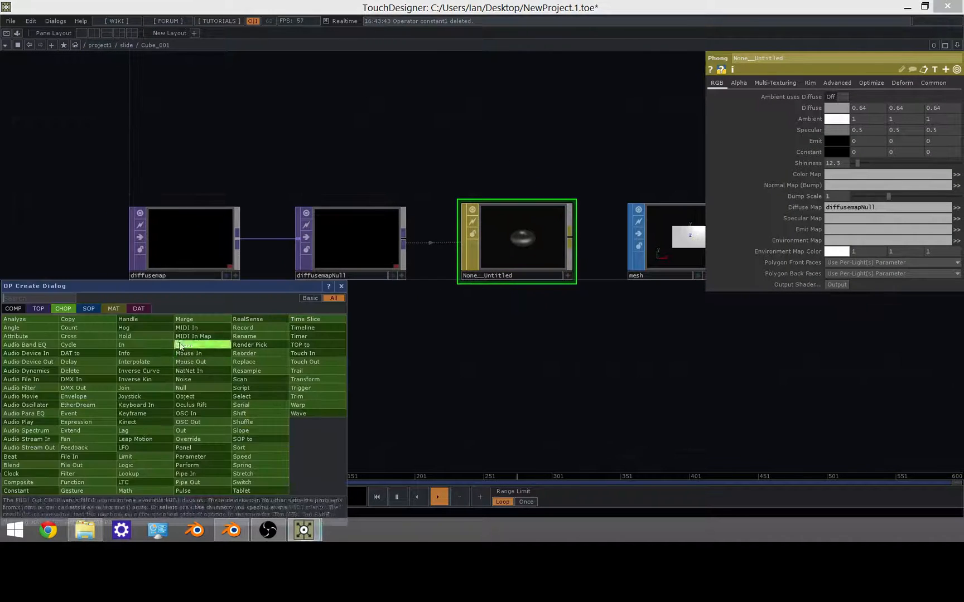
Disconnect the diffusemap Select TOP from diffusemapNull inside Cube_001.
{"action": "left_click", "coordinate": [38, 307]}
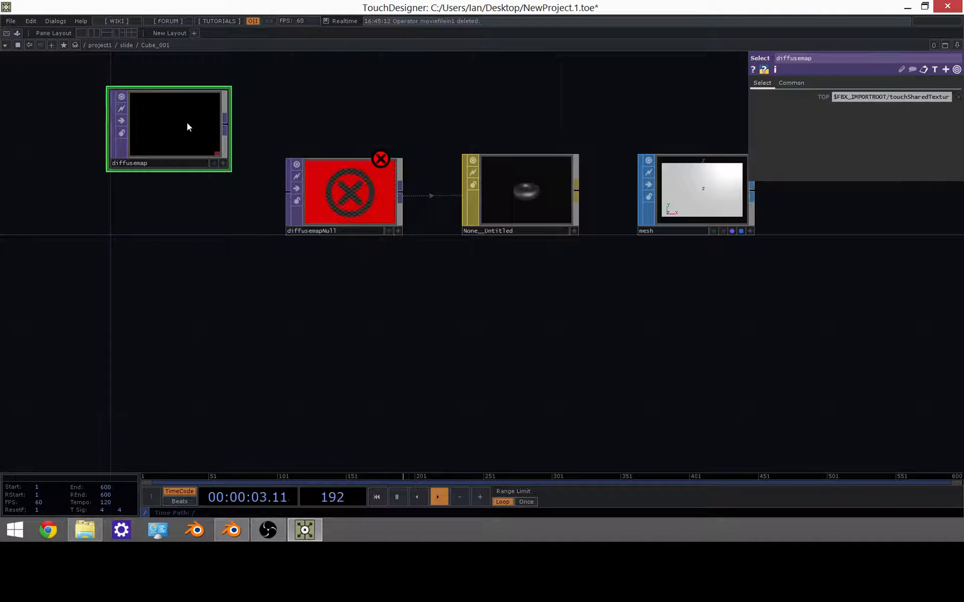
Delete diffusemap and add replacement Null TOPs in Cube_006, Cube_003 and Cube_002.
{"action": "key", "text": "Delete"}
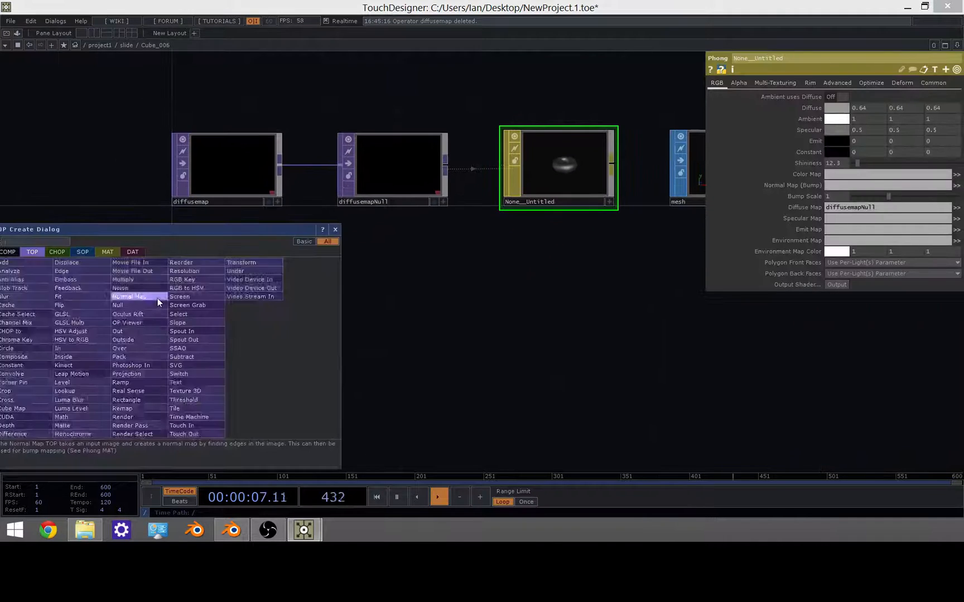
{"action": "left_click", "coordinate": [179, 313]}
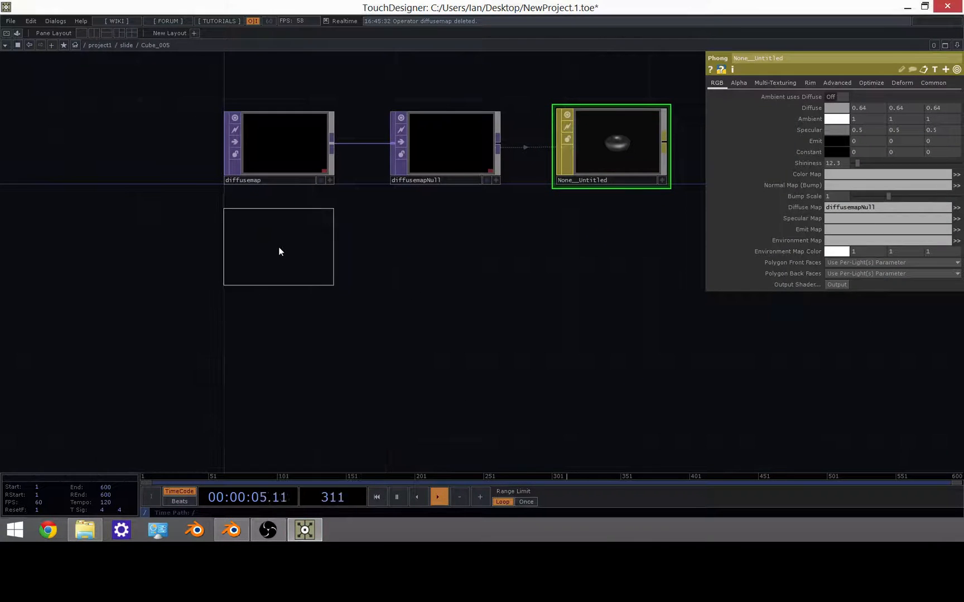
{"action": "left_click", "coordinate": [444, 144]}
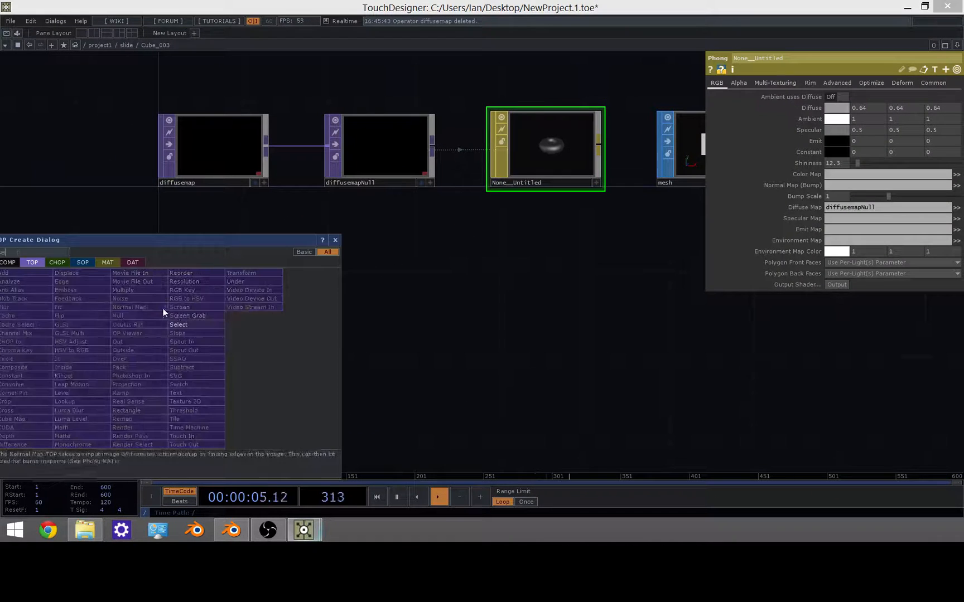
{"action": "left_click", "coordinate": [178, 324]}
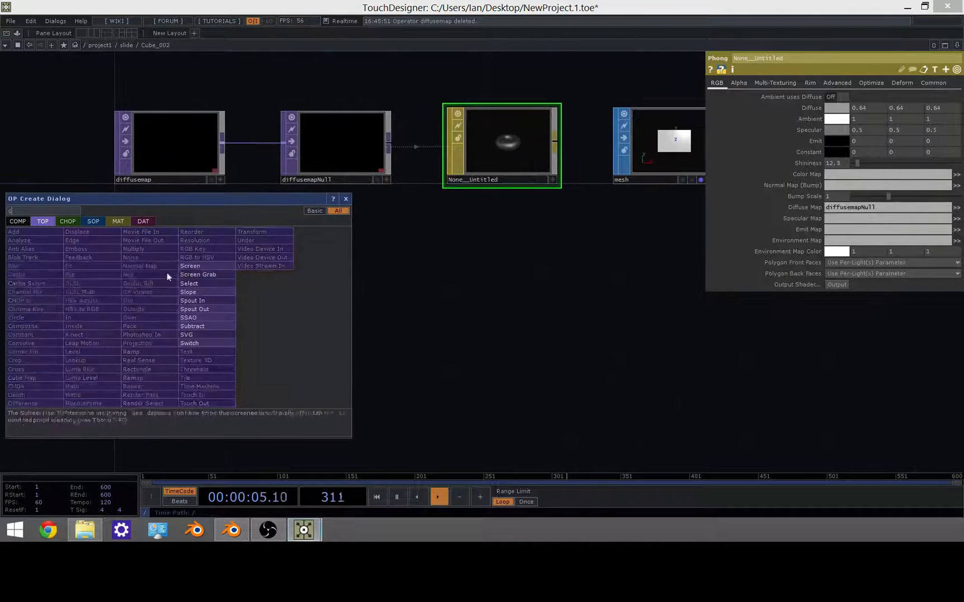
{"action": "left_click", "coordinate": [191, 265]}
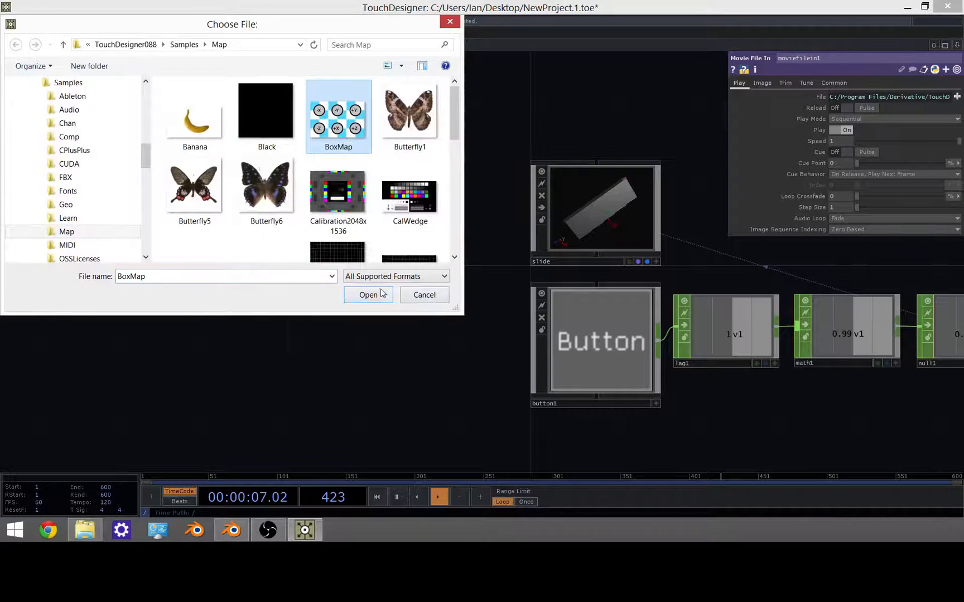
Confirm BoxMap from Samples > Map as the Movie File In's loaded file.
{"action": "left_click", "coordinate": [368, 295]}
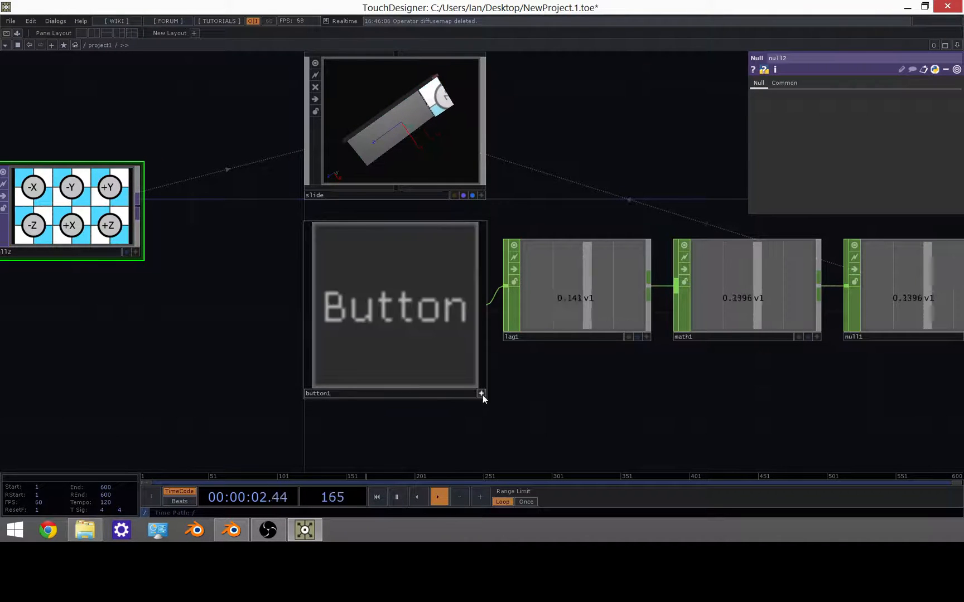
Assign null12 as the slide material's texture map so BoxMap renders on its faces.
{"action": "left_click", "coordinate": [482, 393]}
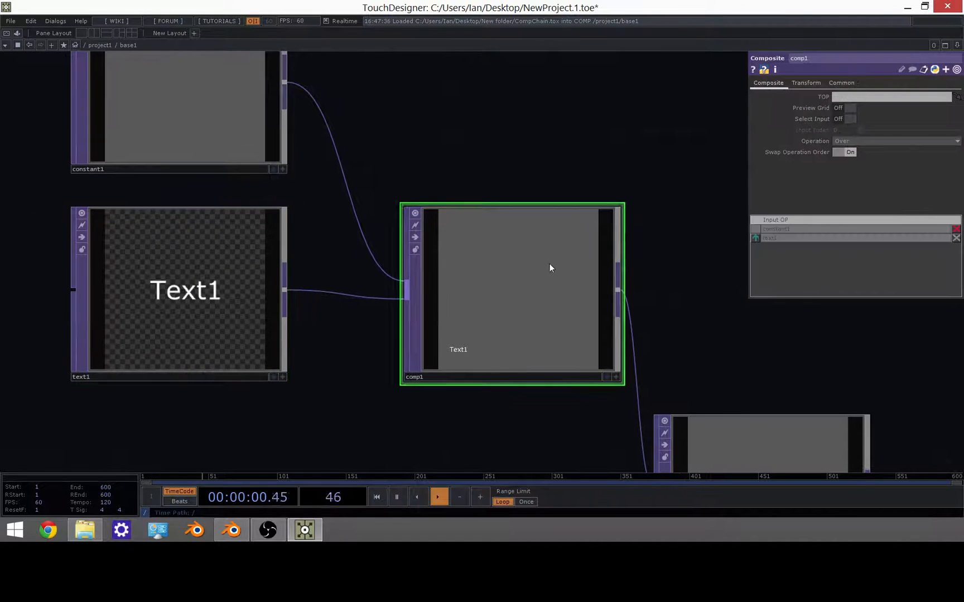
Inspect text1 and comp1 inside base1, then return up to the project1 network.
{"action": "left_click", "coordinate": [179, 291]}
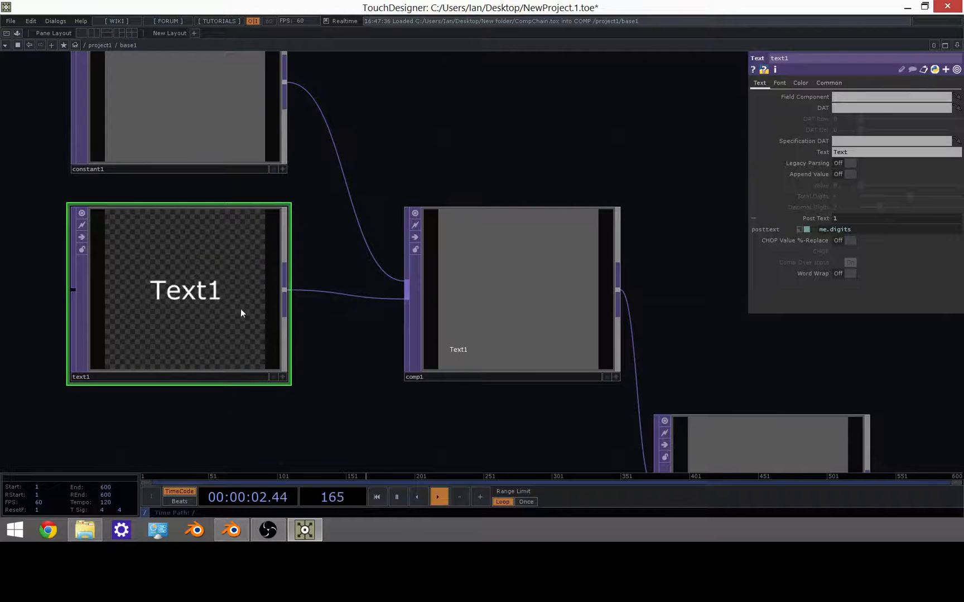
{"action": "left_click", "coordinate": [510, 288]}
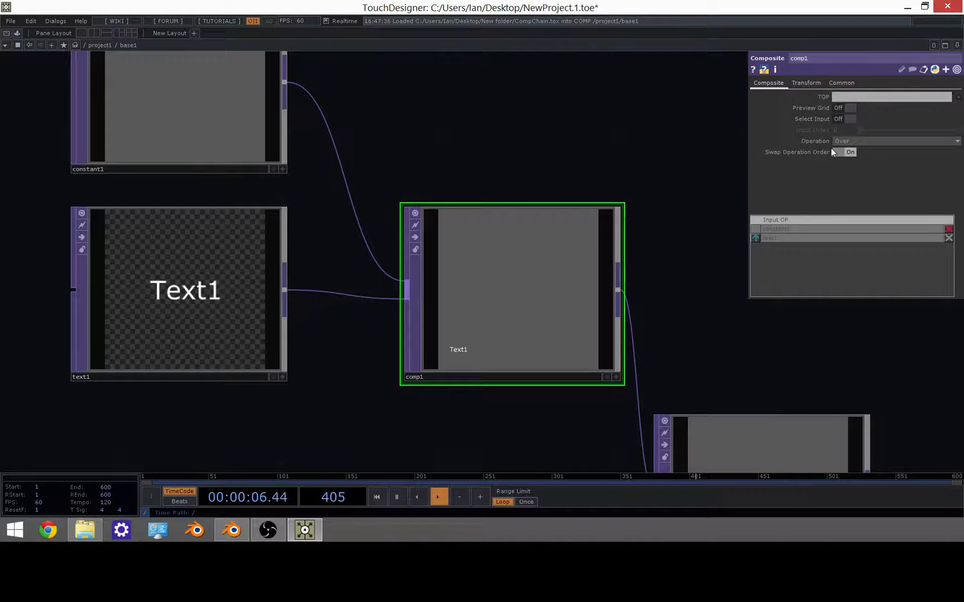
{"action": "left_click", "coordinate": [805, 82]}
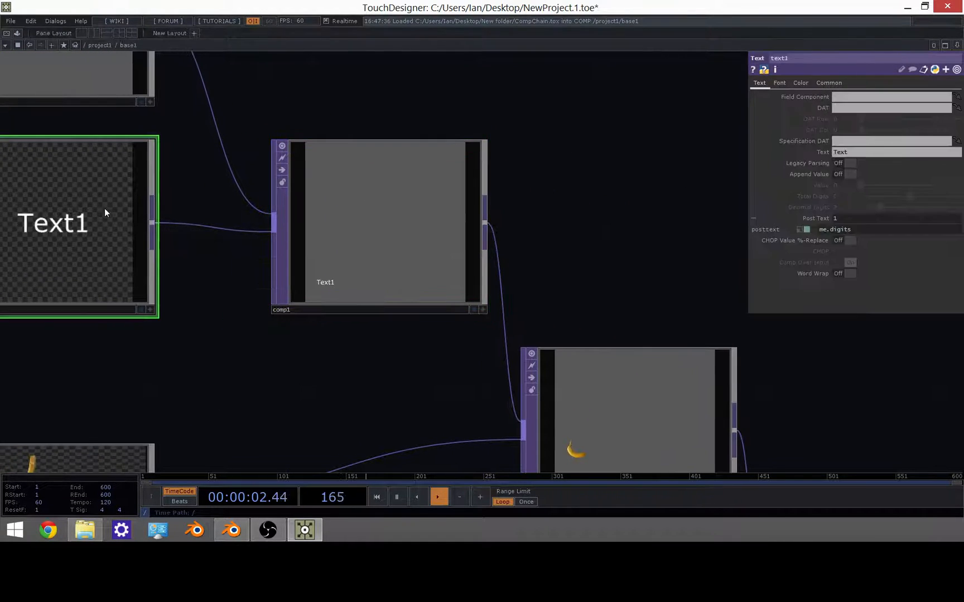
{"action": "left_click", "coordinate": [827, 83]}
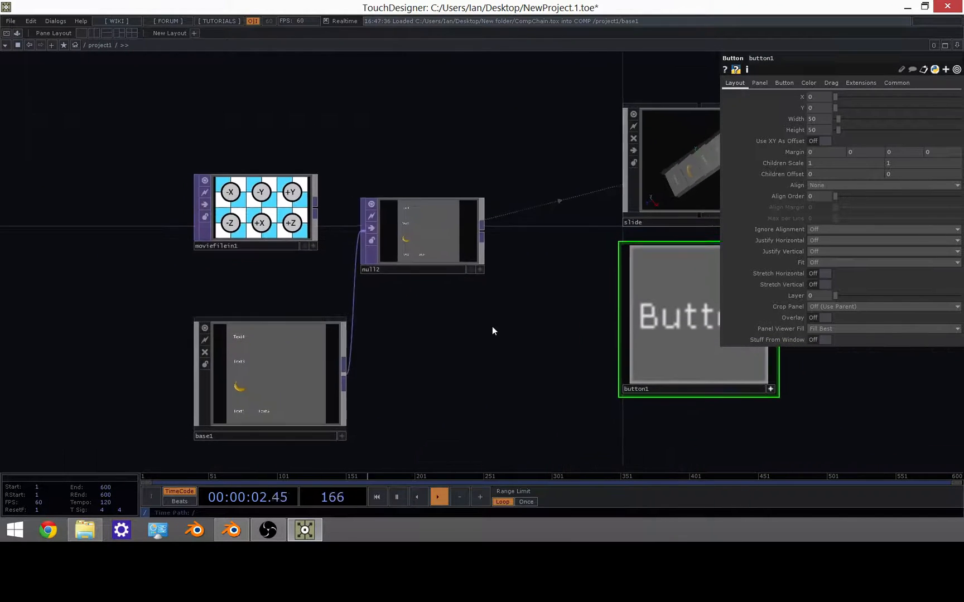
Add a Line SOP from the OP Create dialog's SOP list.
{"action": "left_click", "coordinate": [254, 209]}
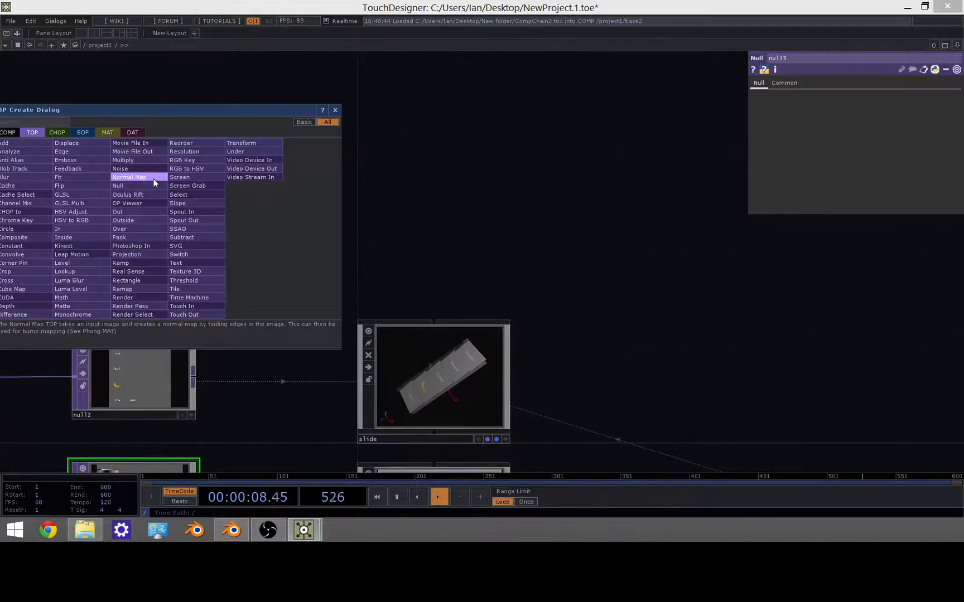
{"action": "left_click", "coordinate": [82, 131]}
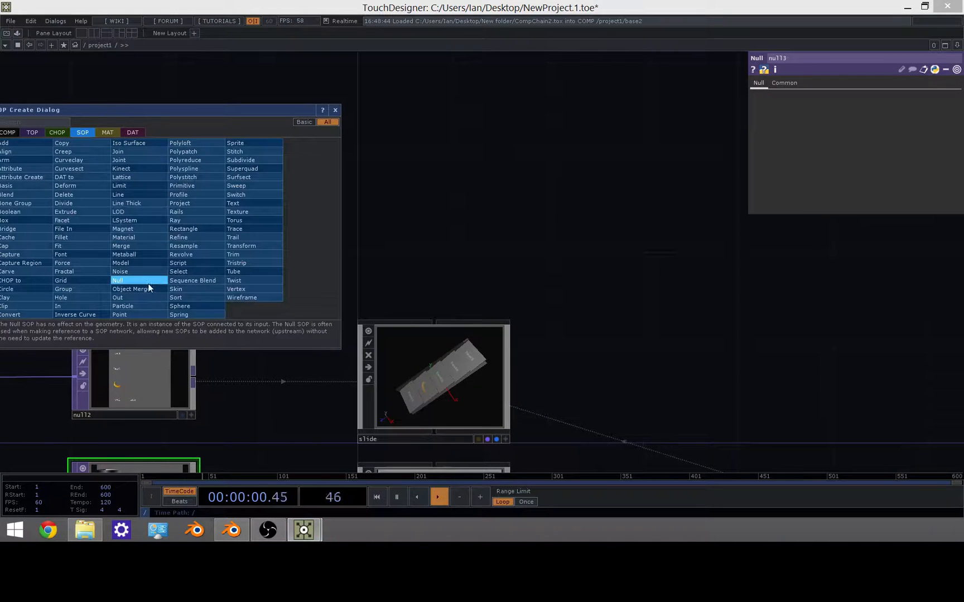
{"action": "mouse_move", "coordinate": [126, 203]}
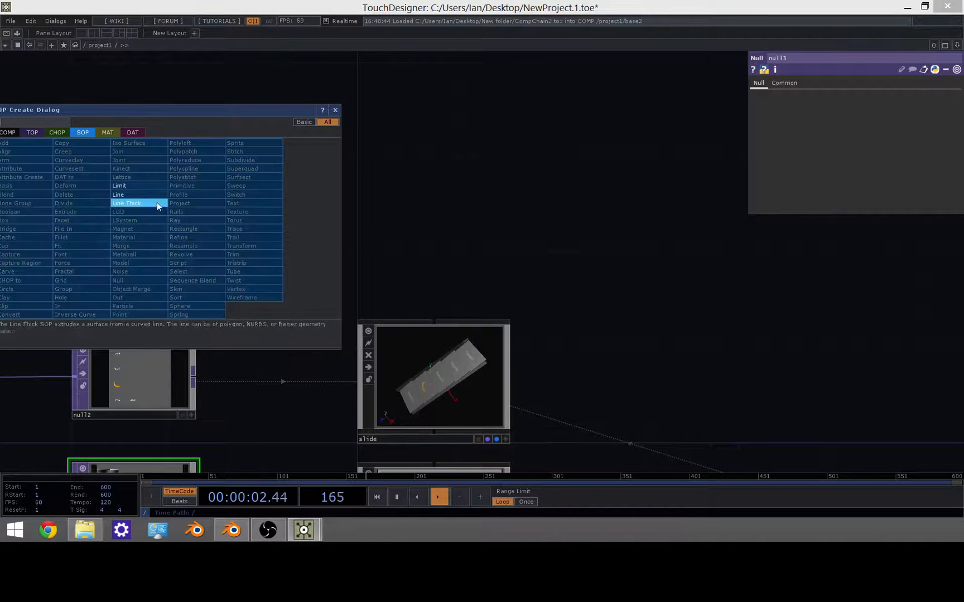
{"action": "left_click", "coordinate": [118, 194]}
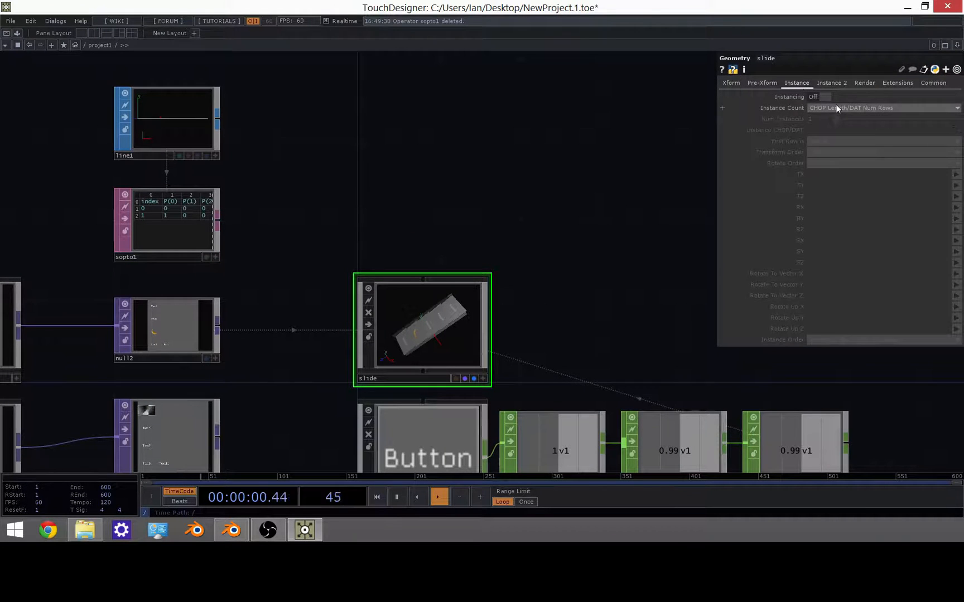
Enable instancing on slide from sopto1 with TX as P(0), then add Render, Camera and Light.
{"action": "left_click", "coordinate": [822, 97]}
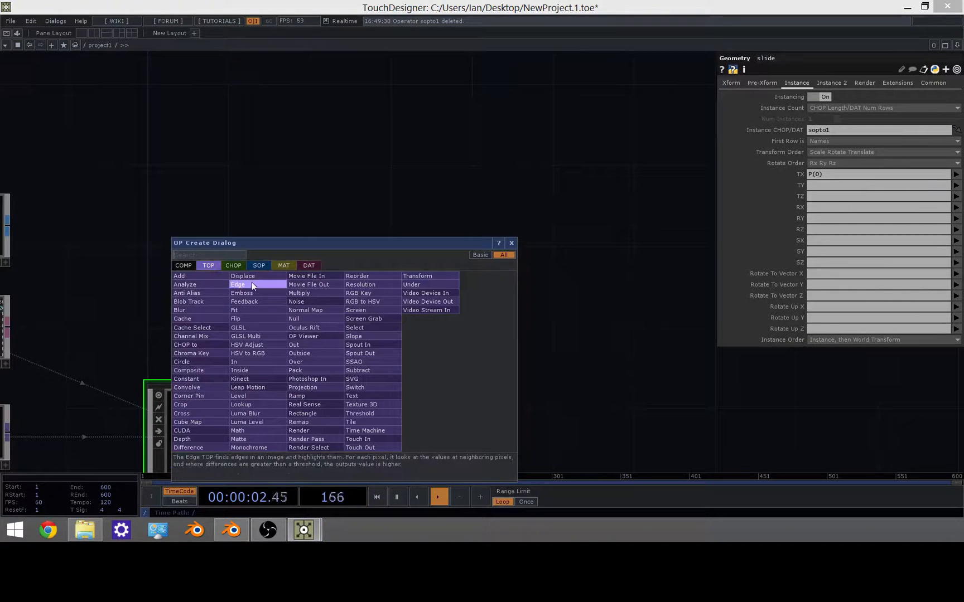
{"action": "type", "text": "re"}
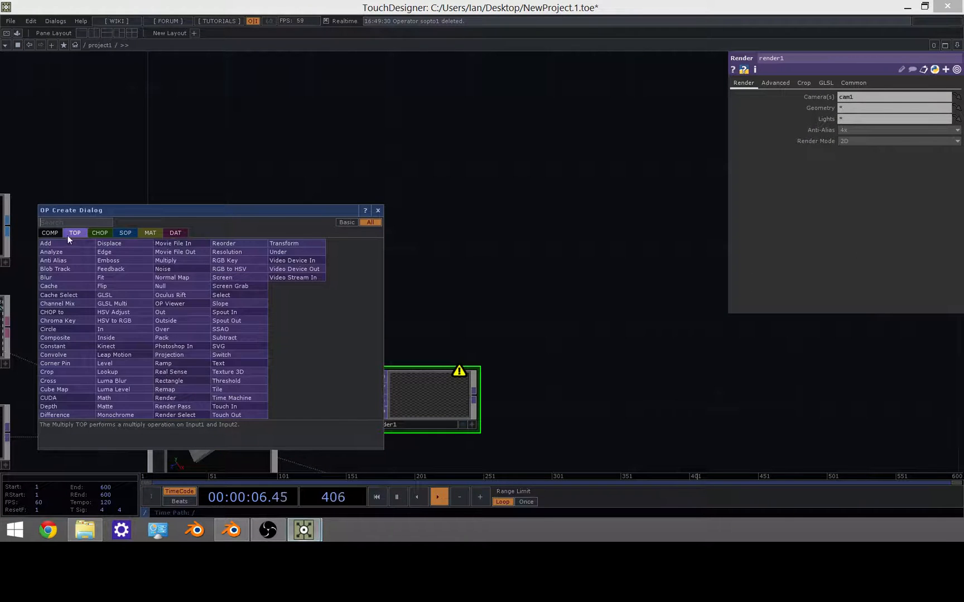
{"action": "left_click", "coordinate": [377, 209]}
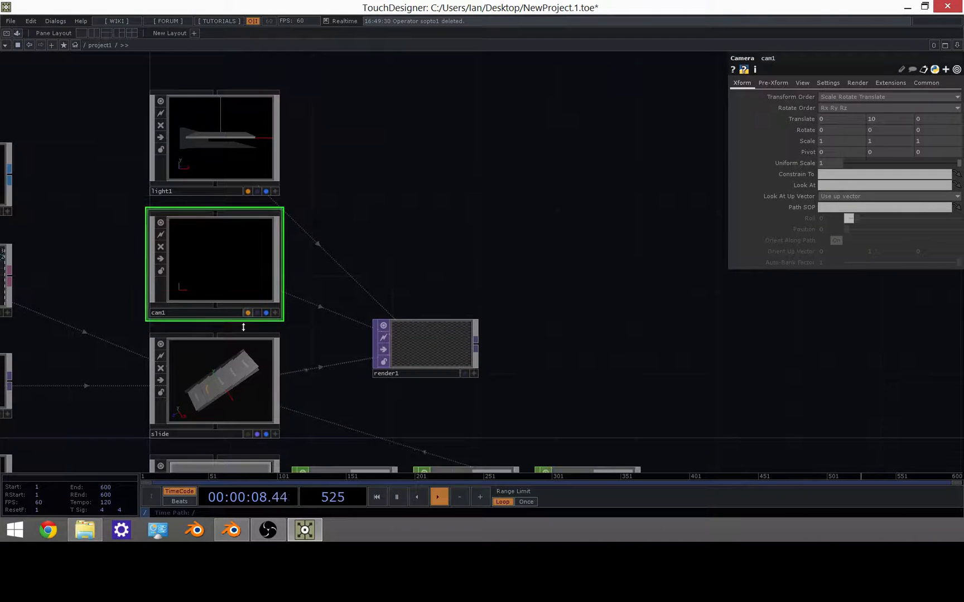
Aim cam1 at slide via Look At, undo it, and set cam1's Rotate to -90.
{"action": "right_click", "coordinate": [215, 258]}
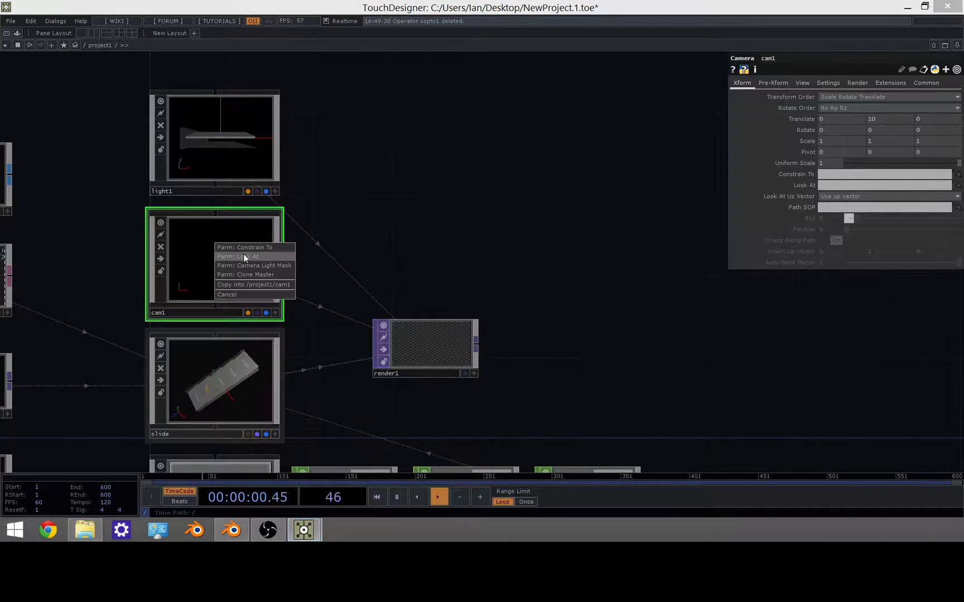
{"action": "left_click", "coordinate": [238, 256]}
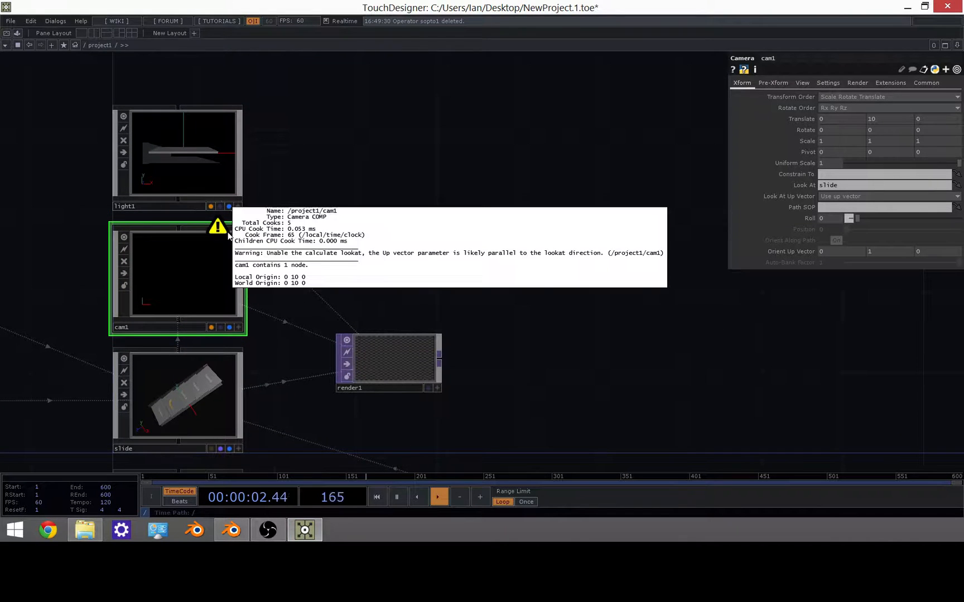
{"action": "mouse_move", "coordinate": [398, 169]}
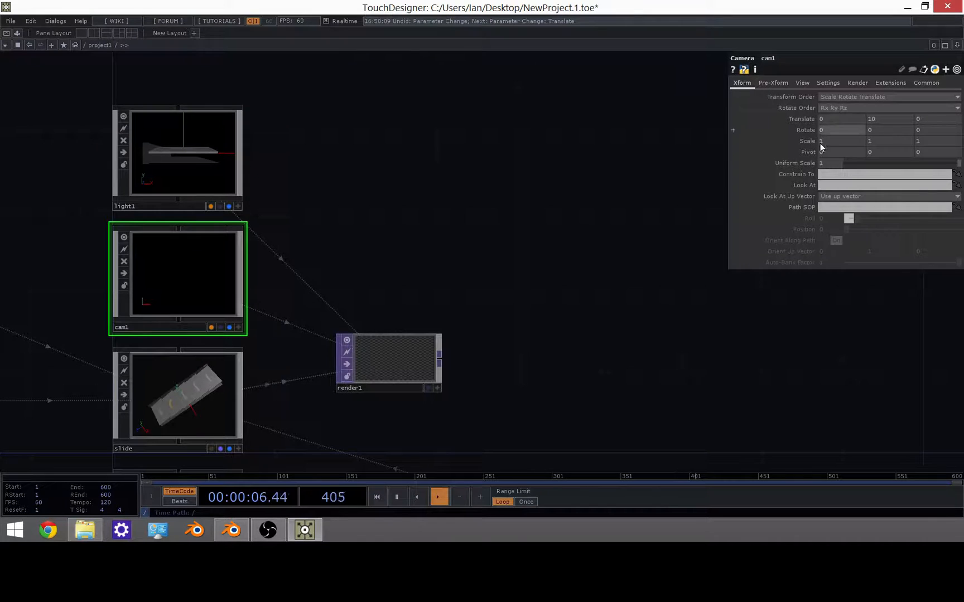
{"action": "type", "text": "-90"}
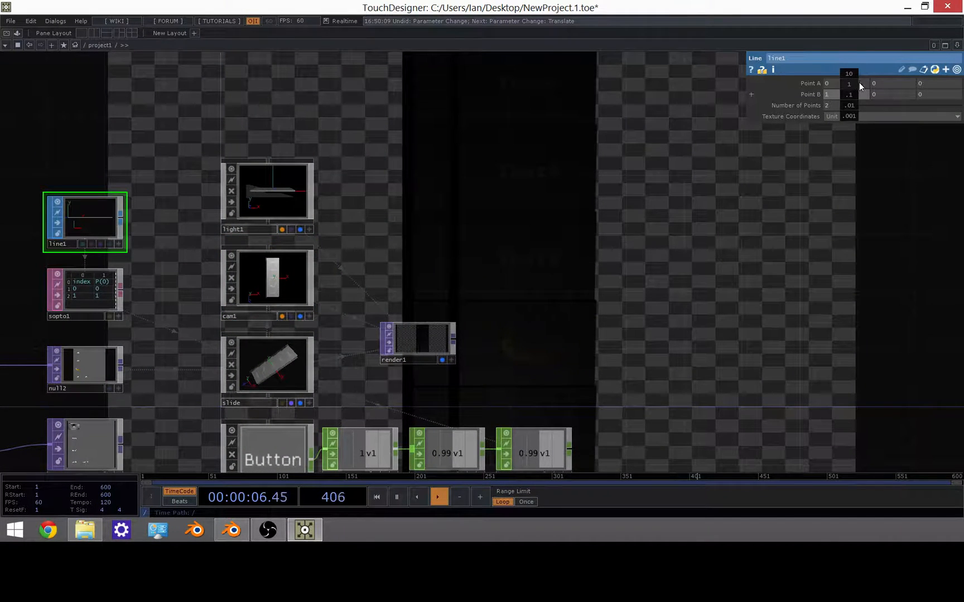
Adjust line1's Point B so the two slide instances render side by side, then select slide.
{"action": "left_click", "coordinate": [850, 94]}
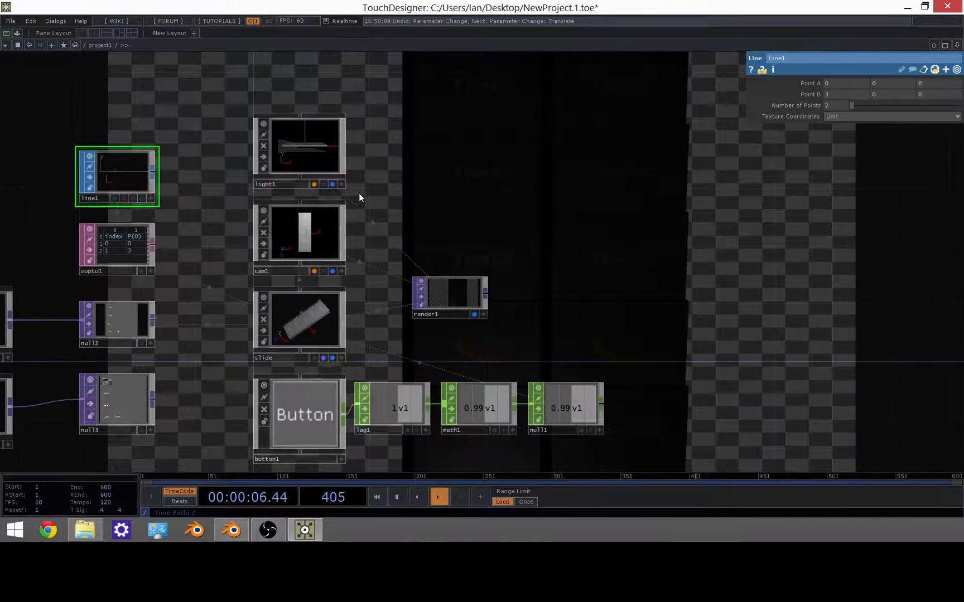
{"action": "left_click", "coordinate": [300, 146]}
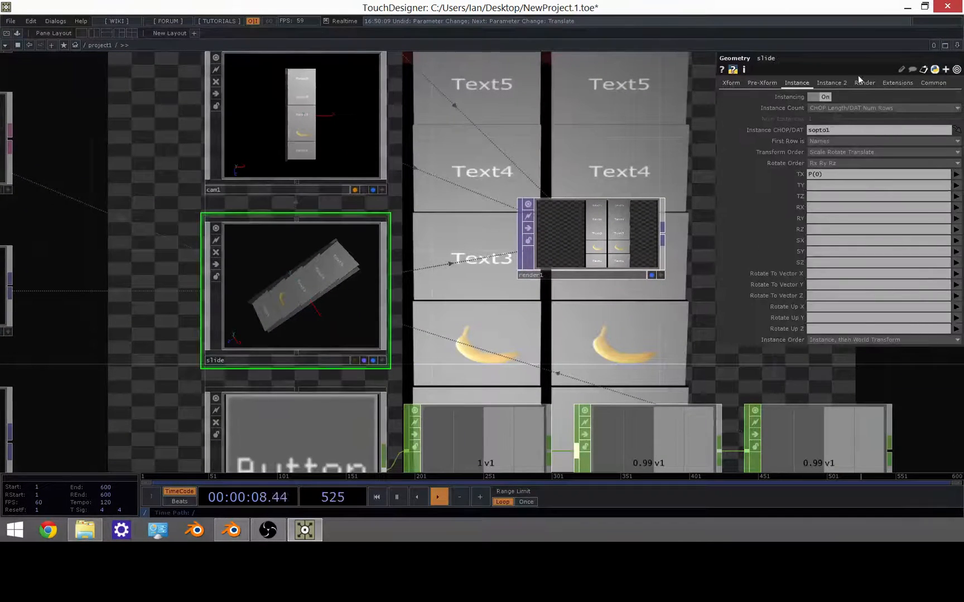
Set slide's Instance Textures to null[2-3] with Texture Index 'index' for per-copy textures.
{"action": "left_click", "coordinate": [831, 83]}
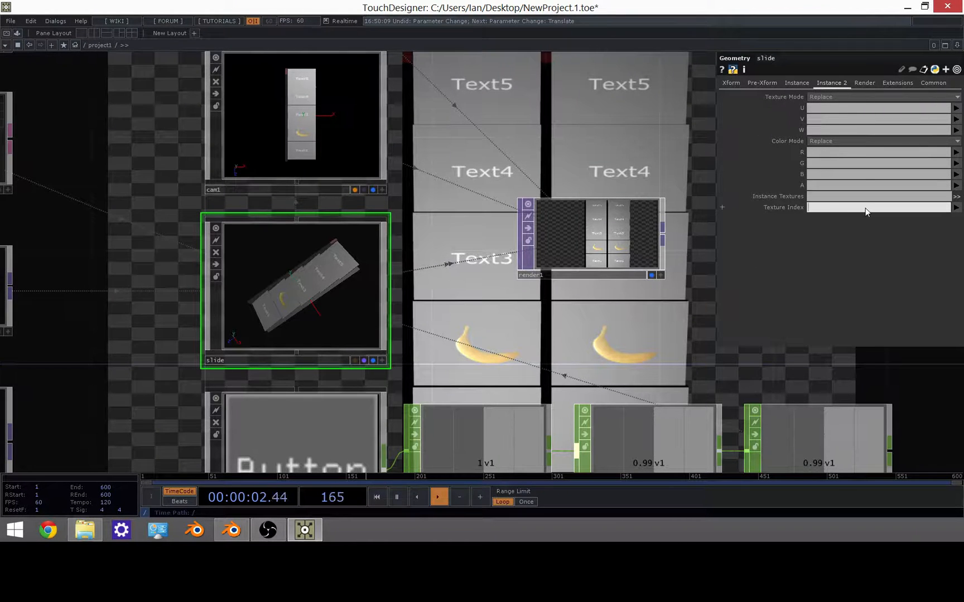
{"action": "type", "text": "index"}
{"action": "left_click", "coordinate": [879, 196]}
{"action": "type", "text": "null[2-3]"}
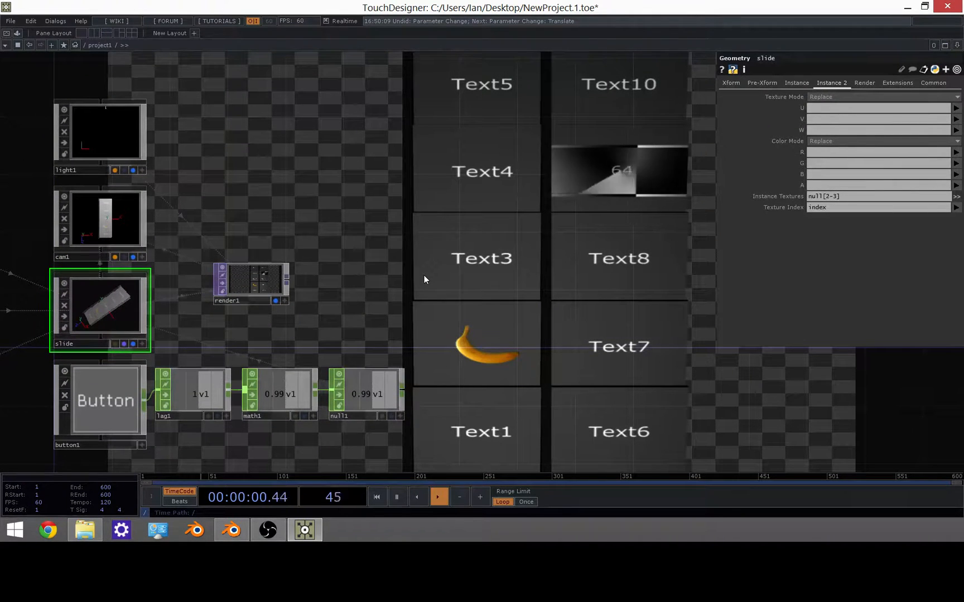
{"action": "left_click", "coordinate": [438, 496]}
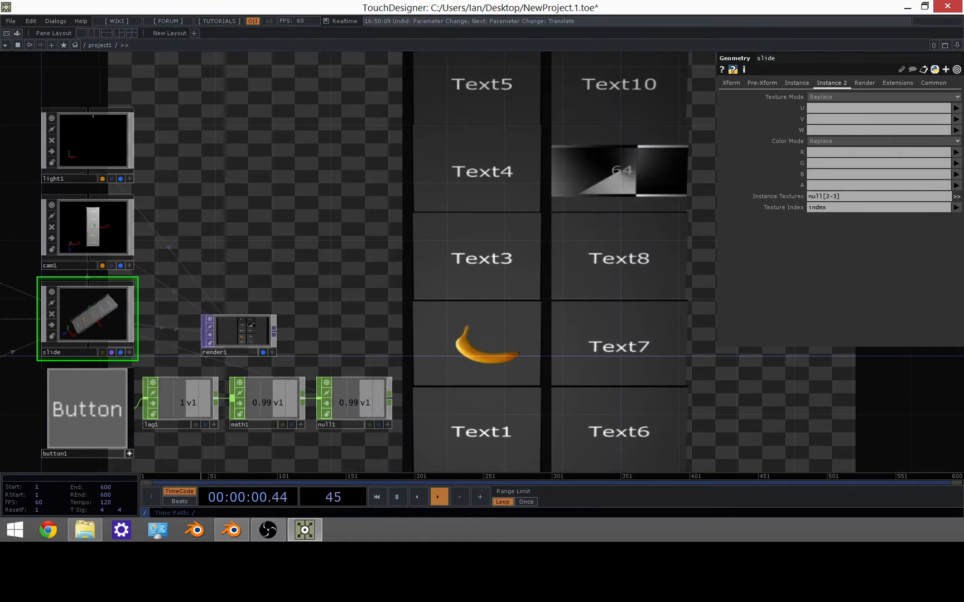
{"action": "left_click", "coordinate": [438, 496]}
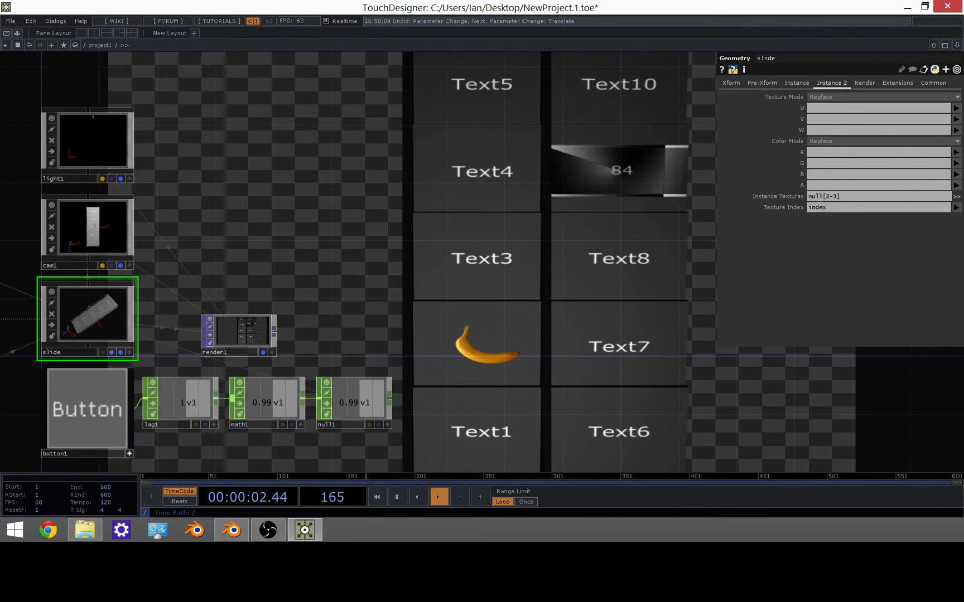